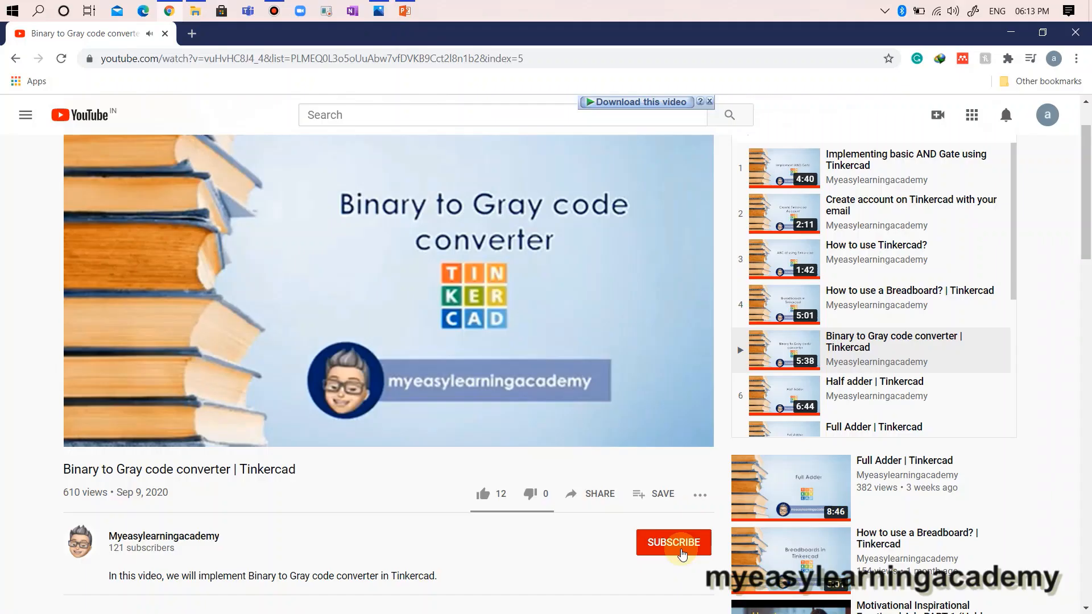
# - Subscribe to the channel with notifications on and like the Binary to Gray code converter video
pyautogui.click(672, 542)
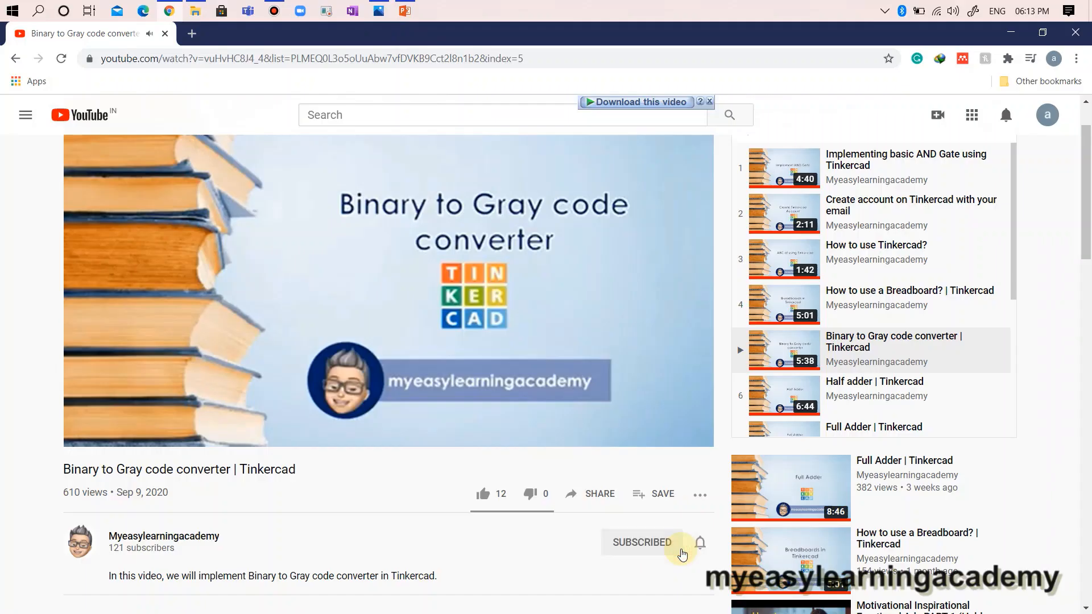
pyautogui.click(700, 542)
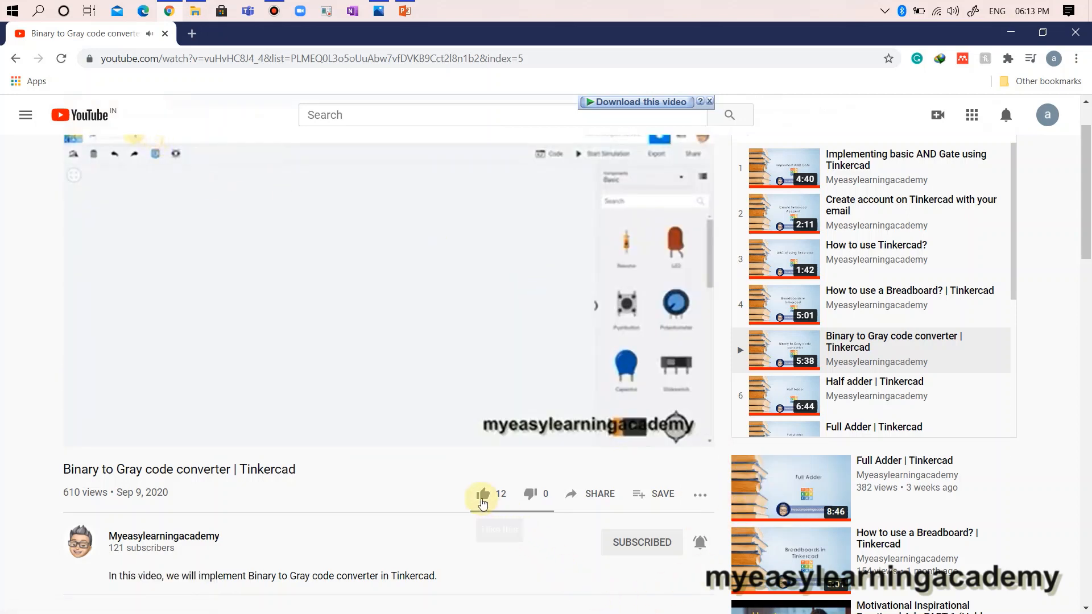
pyautogui.click(482, 494)
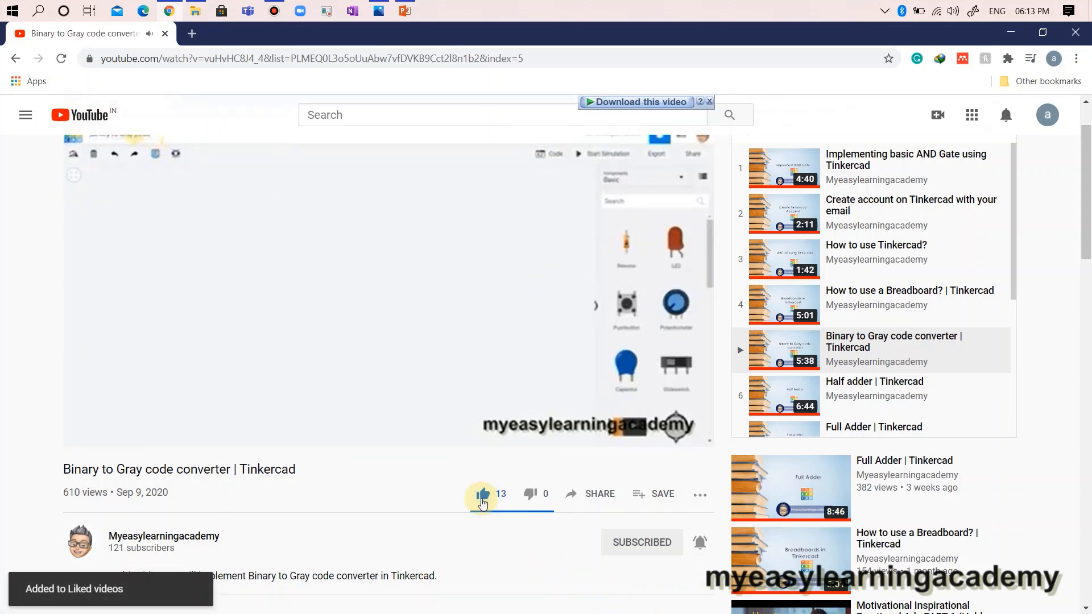
pyautogui.moveTo(479, 504)
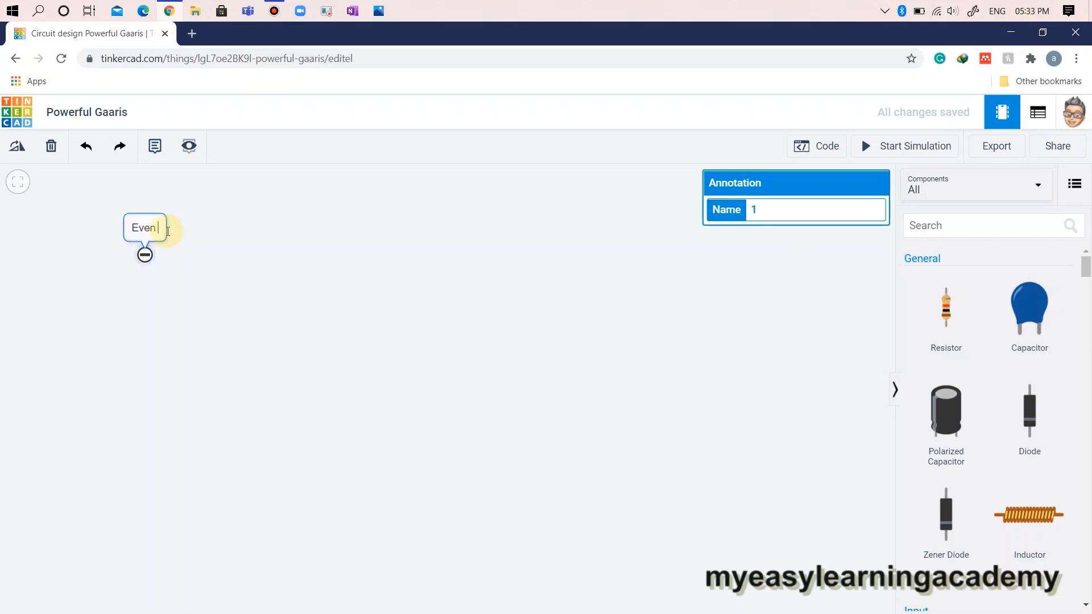
# - Finish the 'Even Parity Generator' title note and the required-components note
pyautogui.write('Parity Generator')
pyautogui.write('Components required: Power supply, breadboard, LED, resistor, DIP x4 switch, EXOR IC')
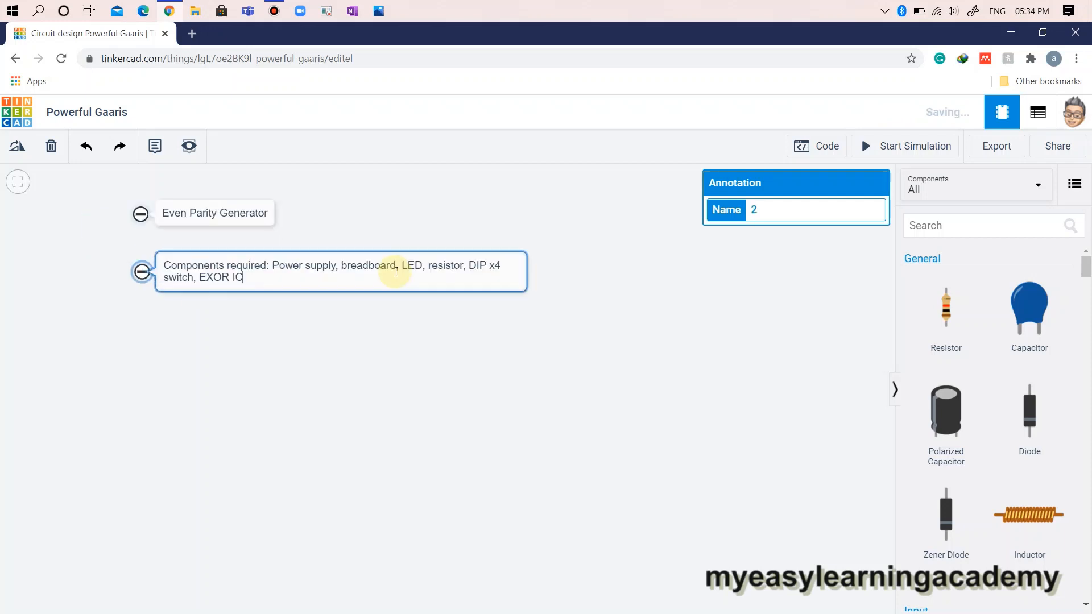
pyautogui.click(549, 382)
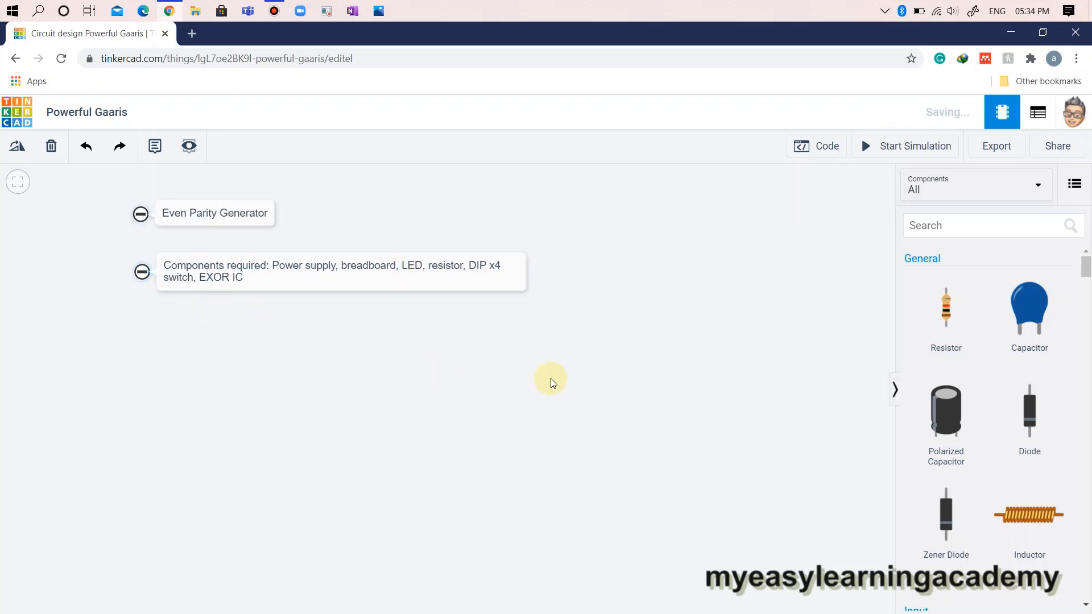
pyautogui.moveTo(945, 313)
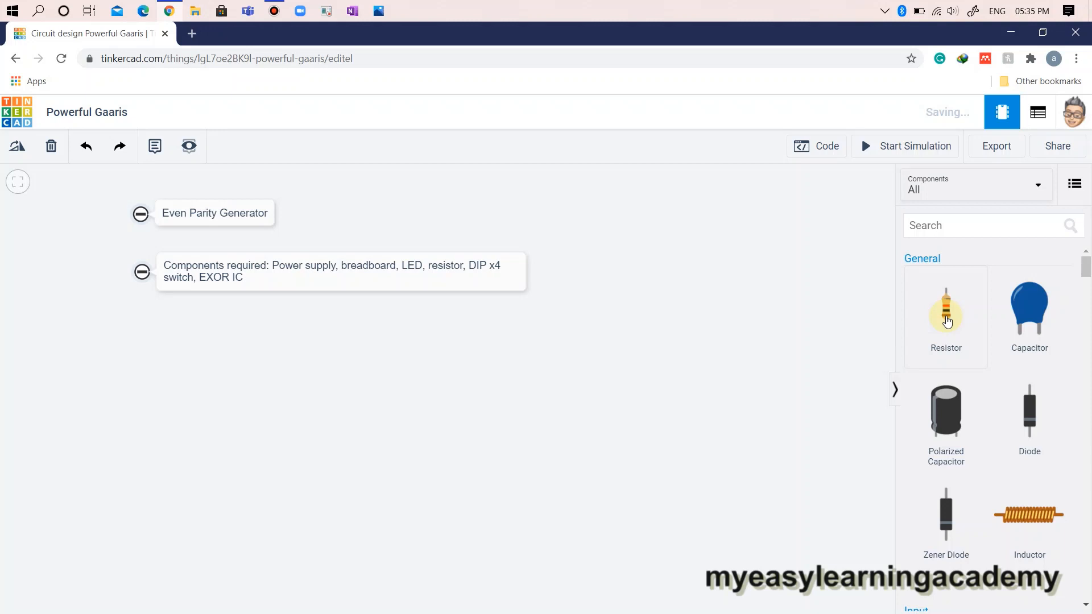
pyautogui.moveTo(613, 322)
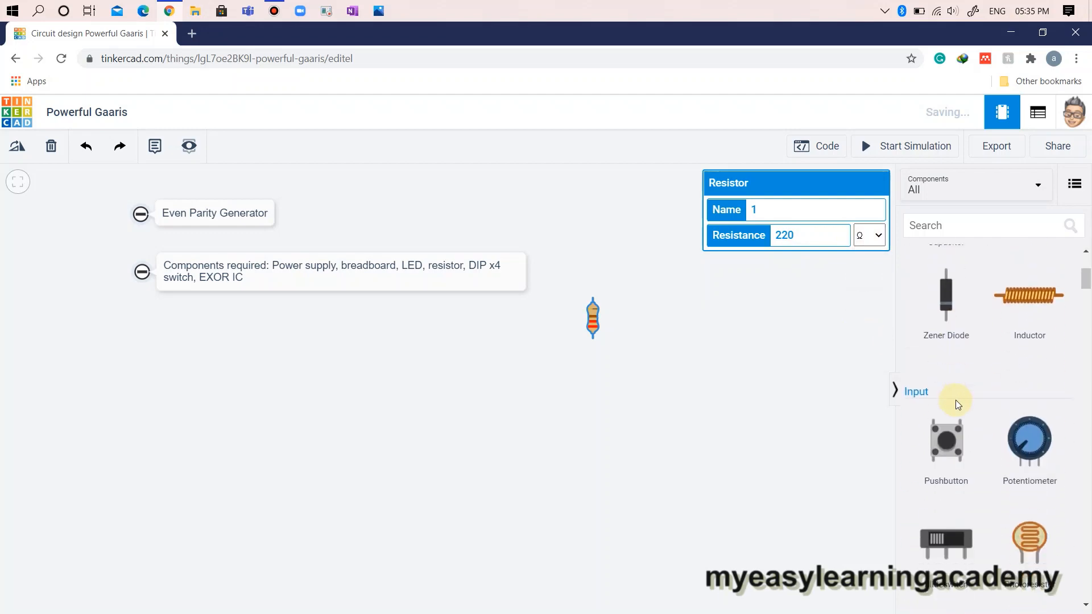
# - Place a resistor, DIP switch, breadboard, LED, power supply and 74HC86 from Components
pyautogui.scroll(-3)
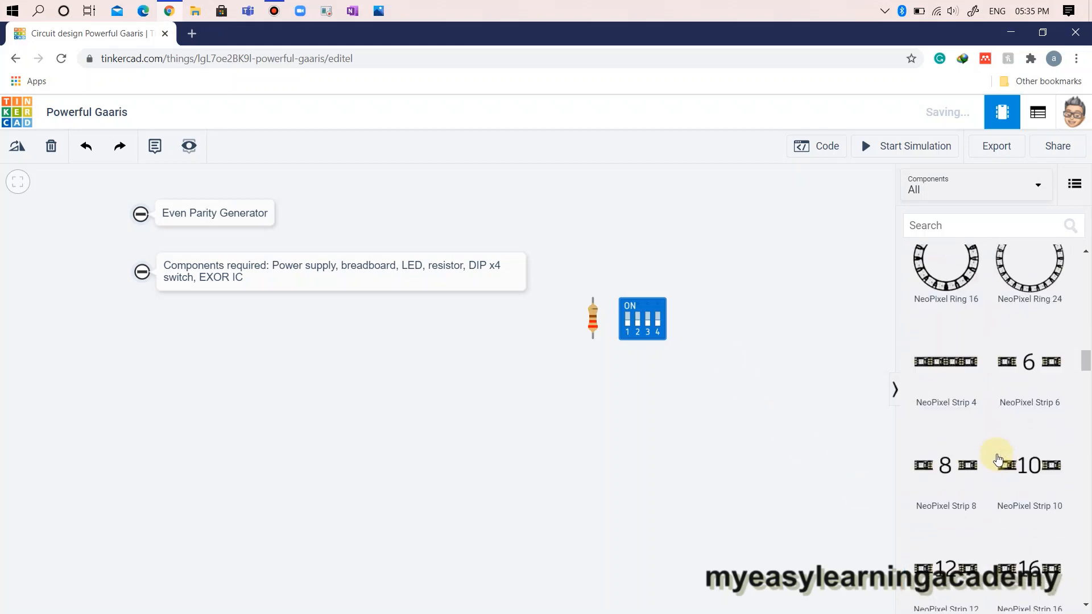
pyautogui.scroll(3)
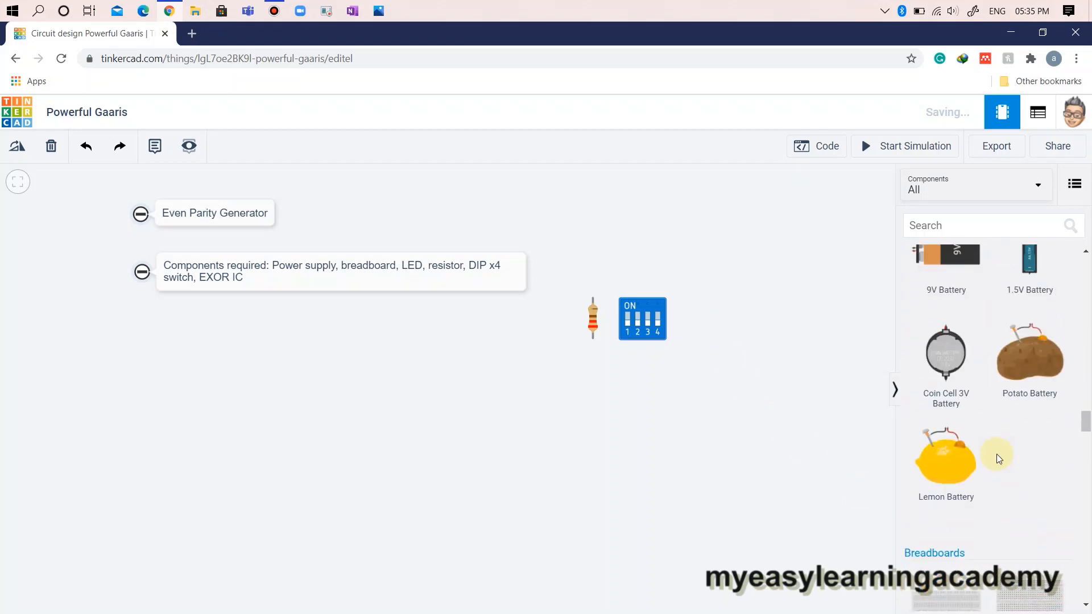
pyautogui.scroll(-3)
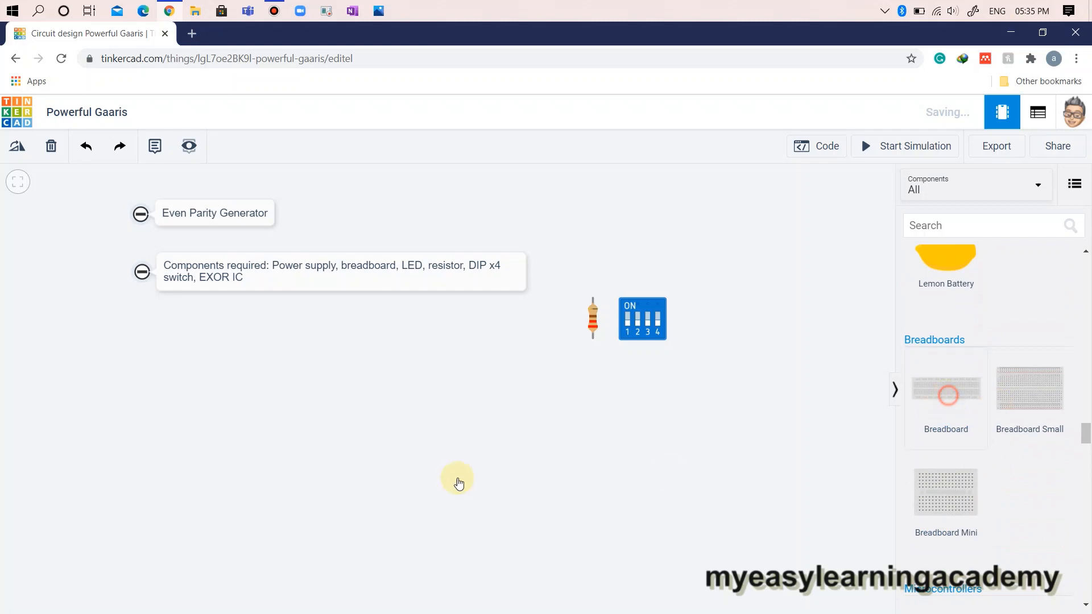
pyautogui.moveTo(410, 496)
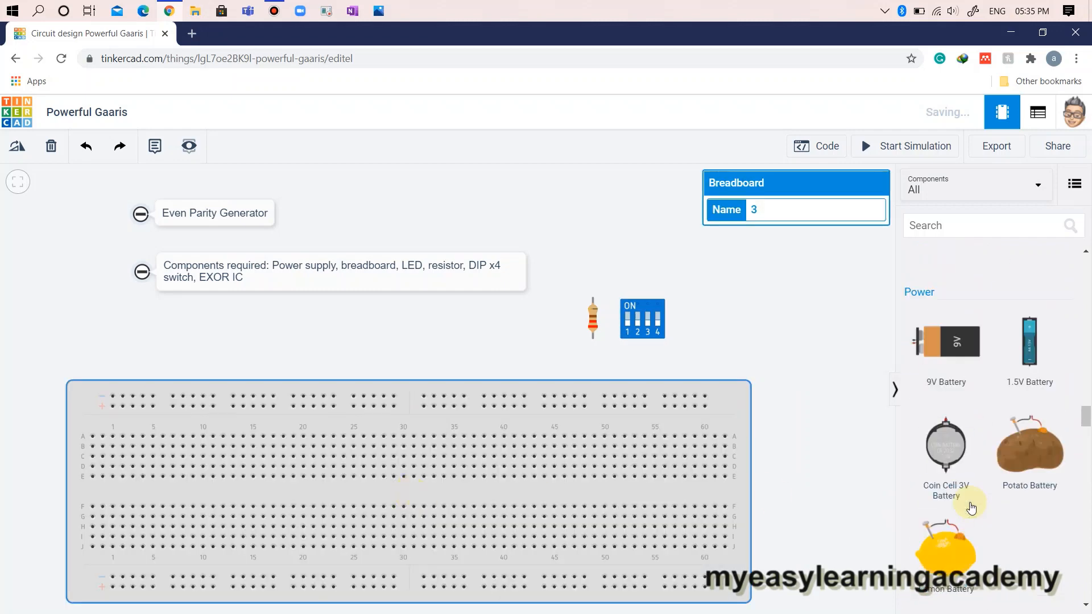
pyautogui.scroll(-3)
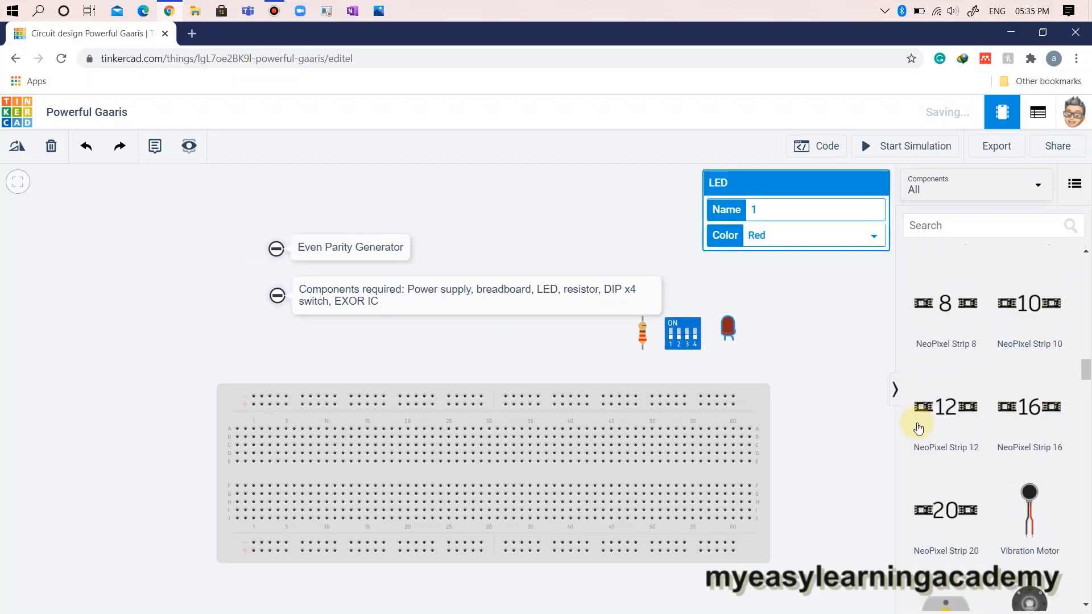
pyautogui.scroll(3)
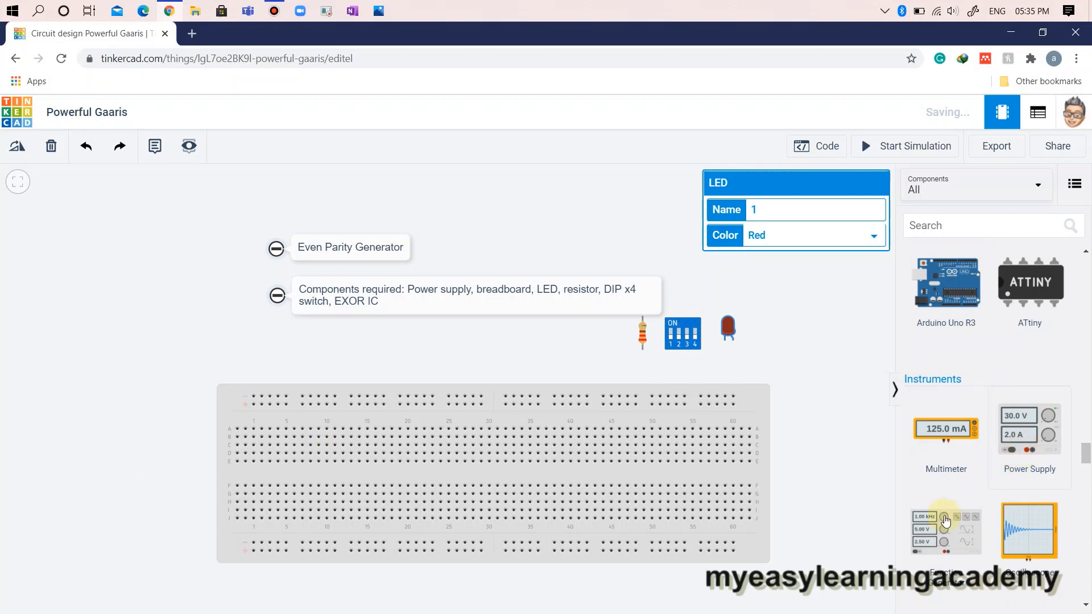
pyautogui.scroll(-3)
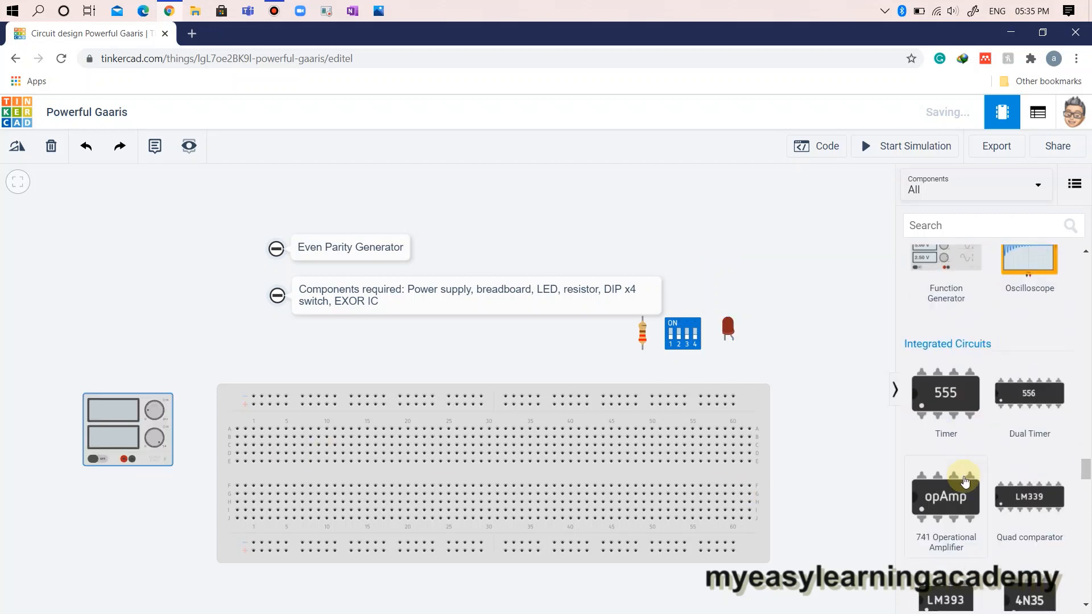
pyautogui.scroll(-3)
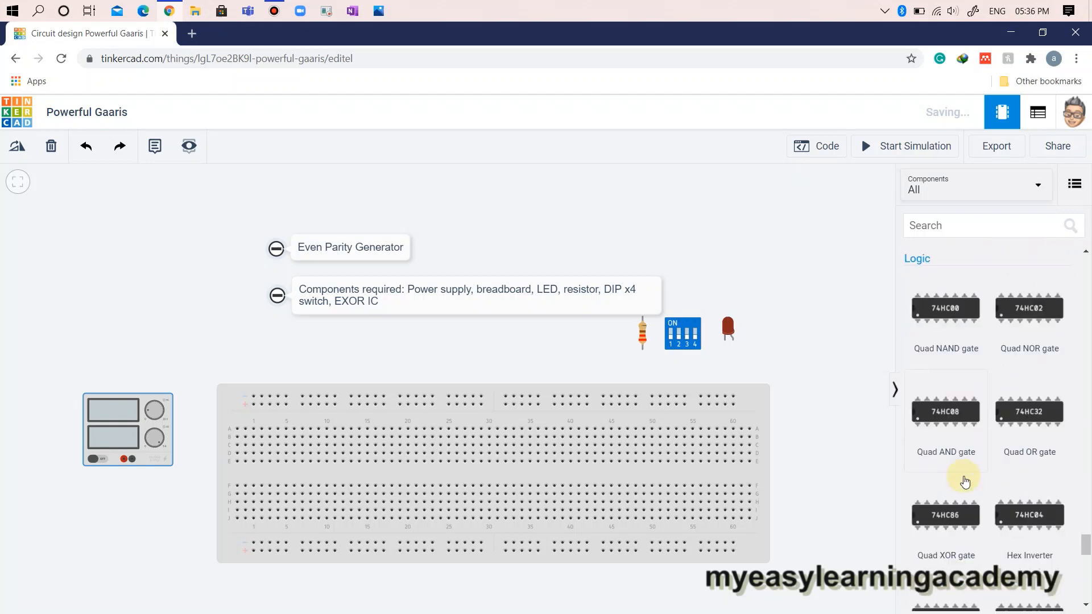
pyautogui.scroll(-3)
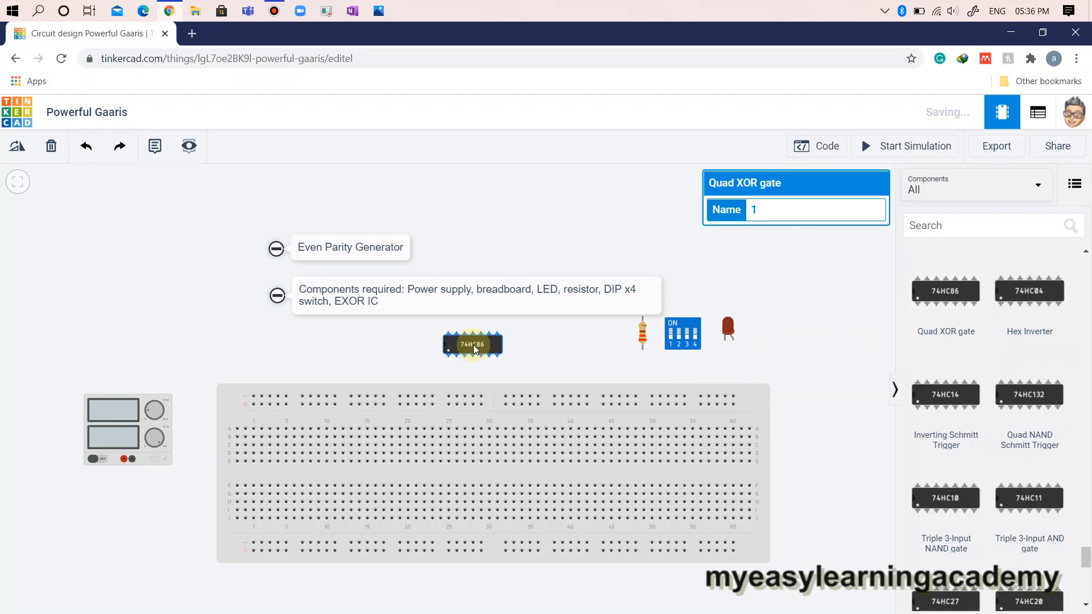
pyautogui.click(472, 344)
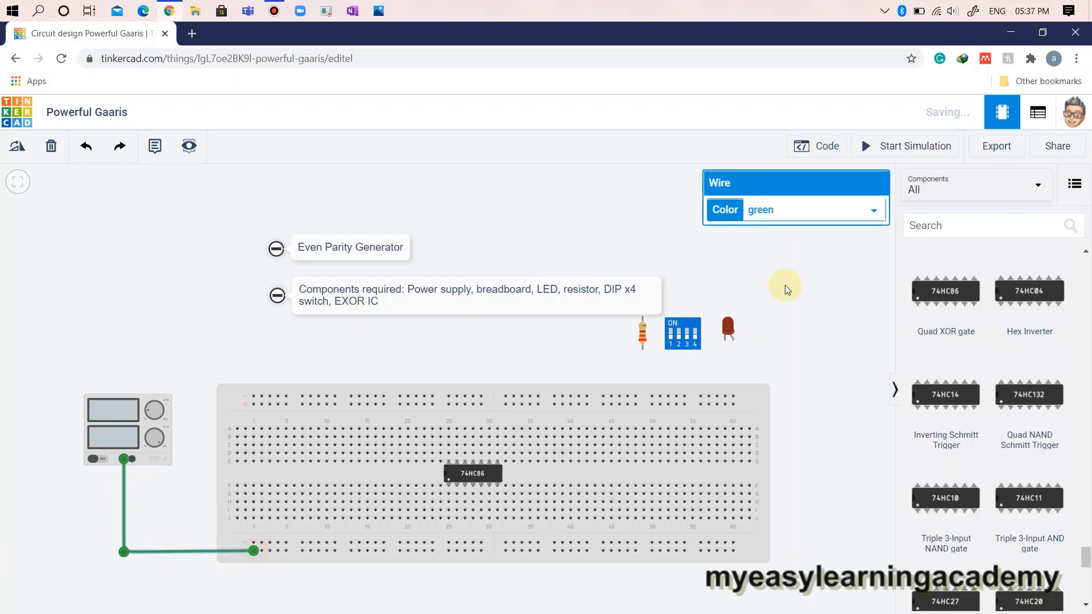
# - Wire the power supply to the bottom rails and bridge them to the top rail
pyautogui.click(811, 210)
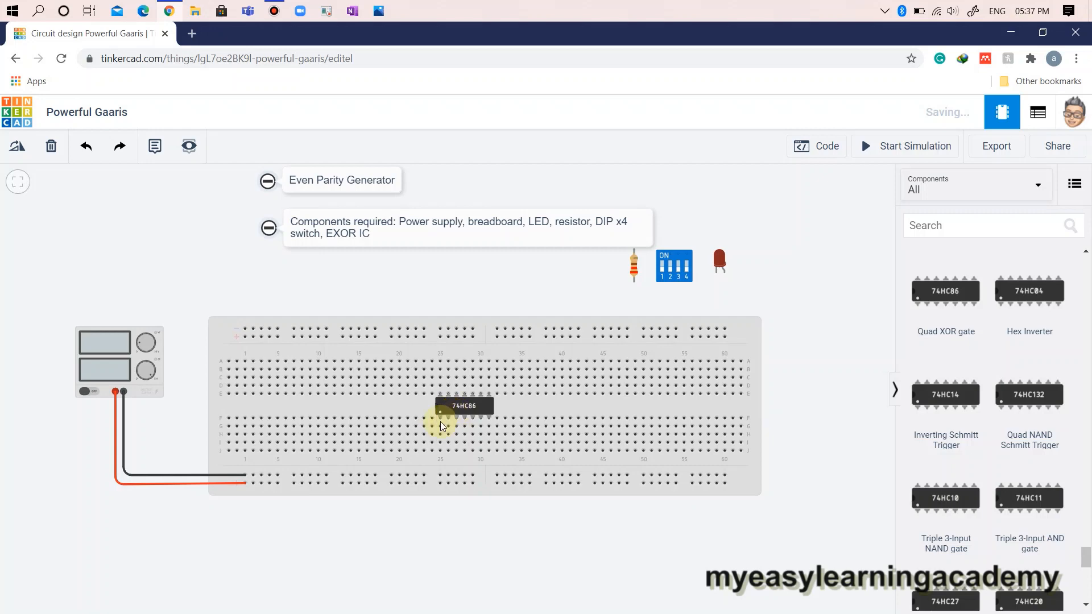
pyautogui.moveTo(438, 393)
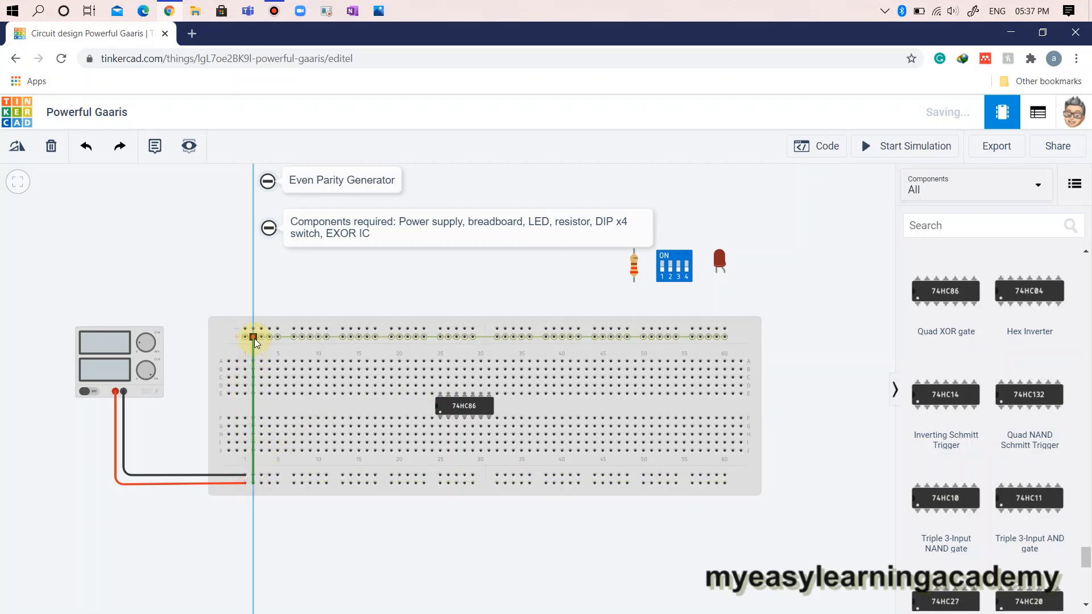
pyautogui.click(811, 210)
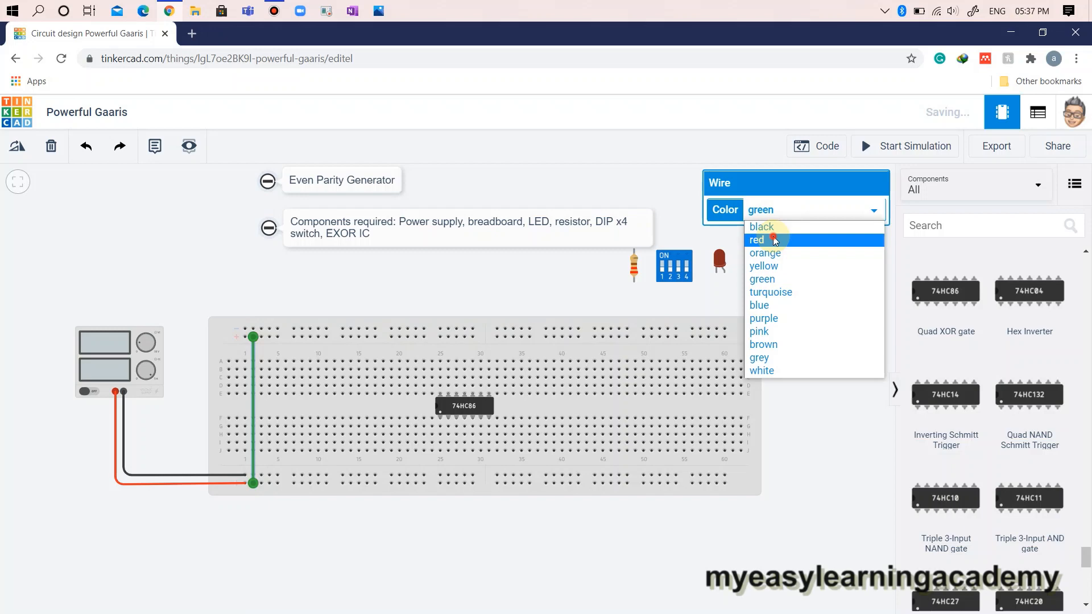
# - Color the rail link red and wire the 74HC86 power and ground pins to the rails
pyautogui.click(756, 239)
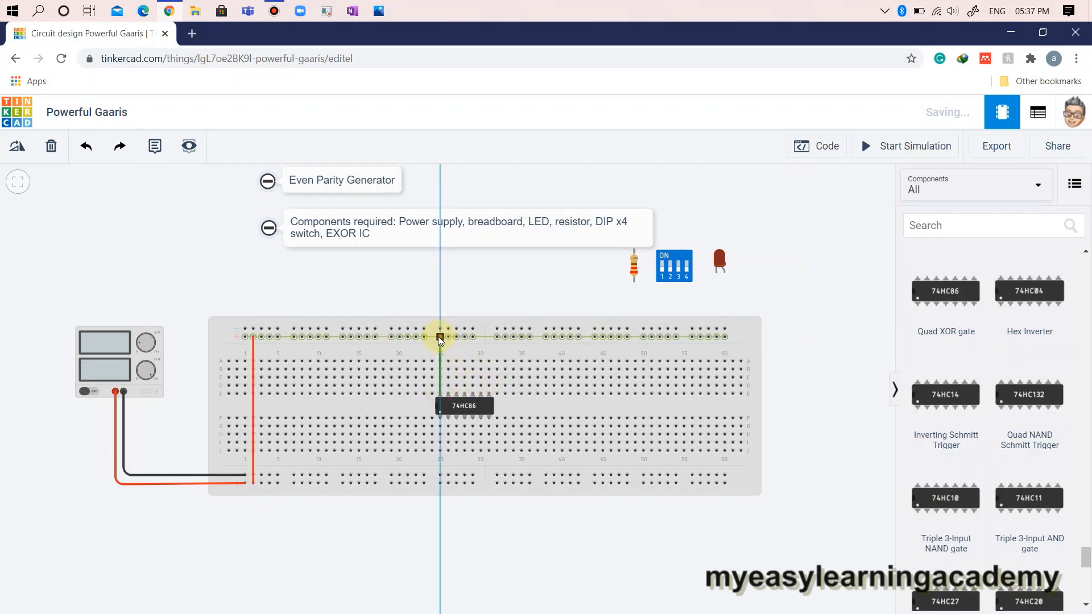
pyautogui.click(811, 210)
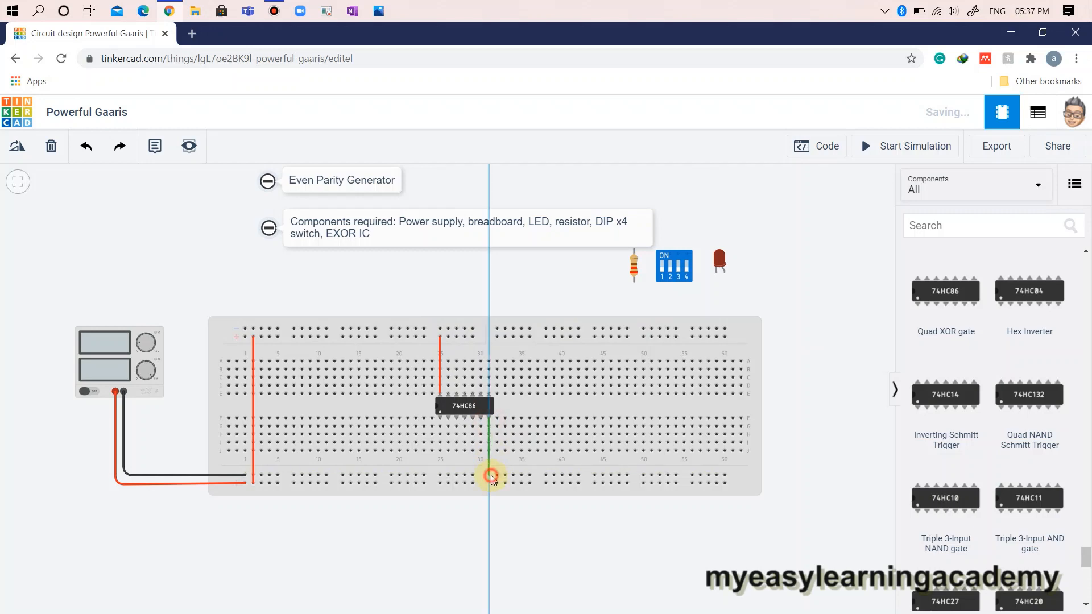
pyautogui.click(490, 477)
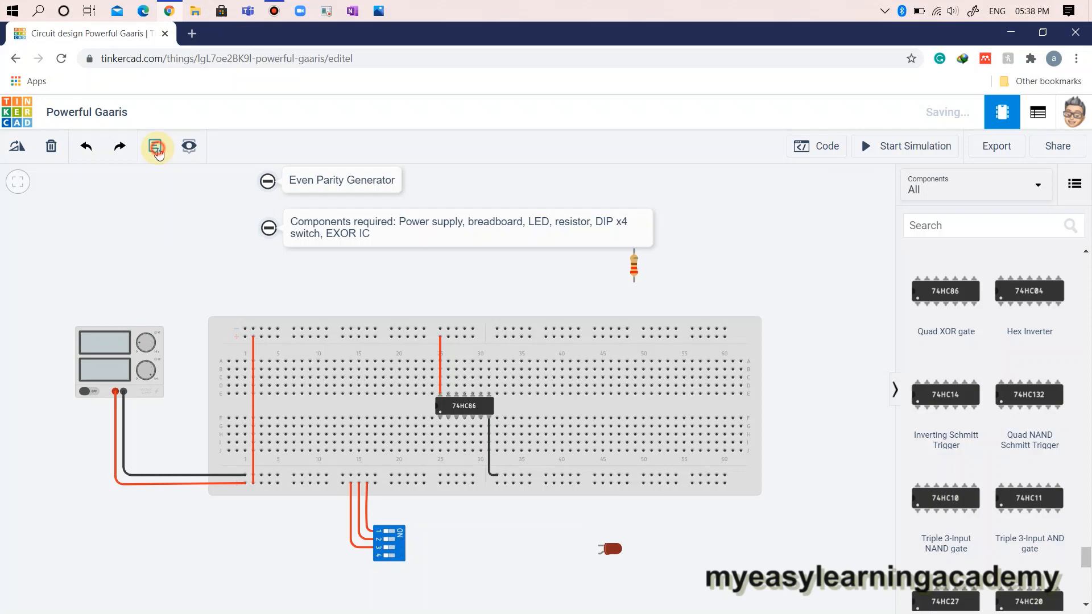
# - Add the note 'Even parity generator = (A EXOR B) EXOR (C)' beside the LED
pyautogui.click(155, 146)
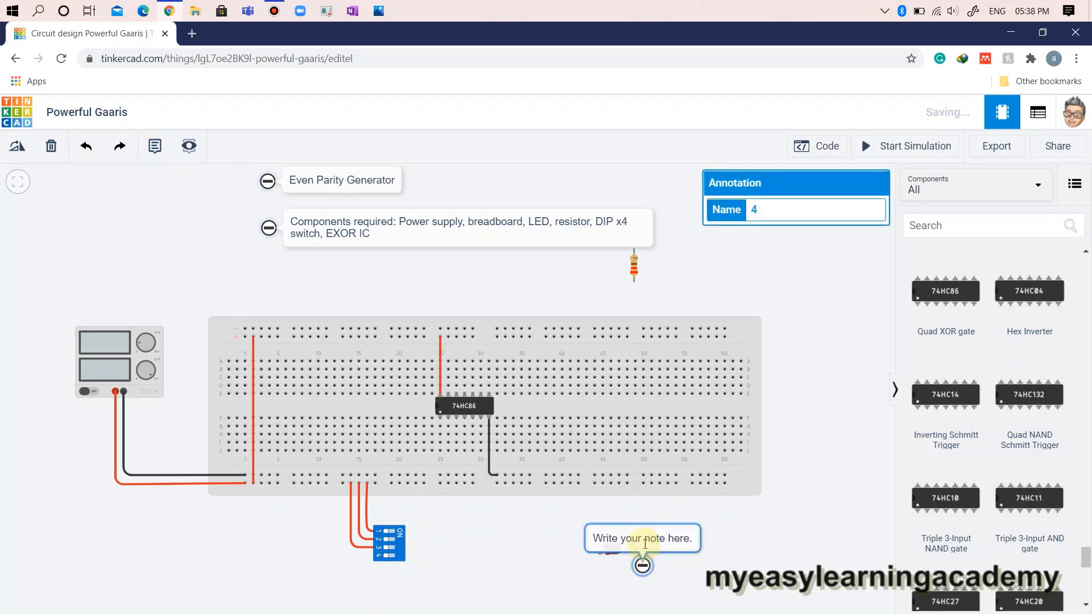
pyautogui.write('Even pa')
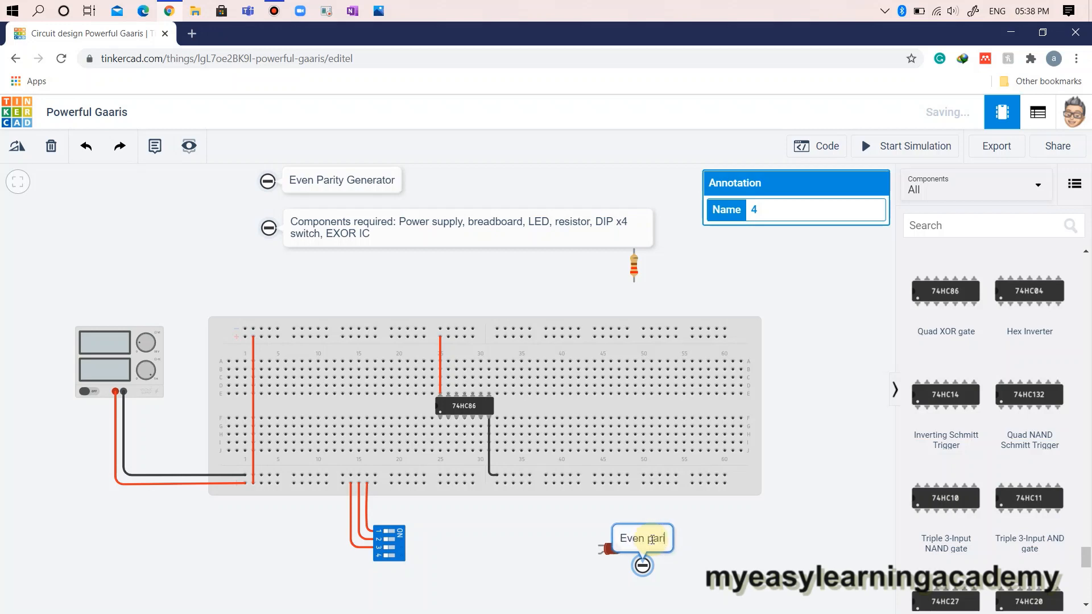
pyautogui.write('rity generator =')
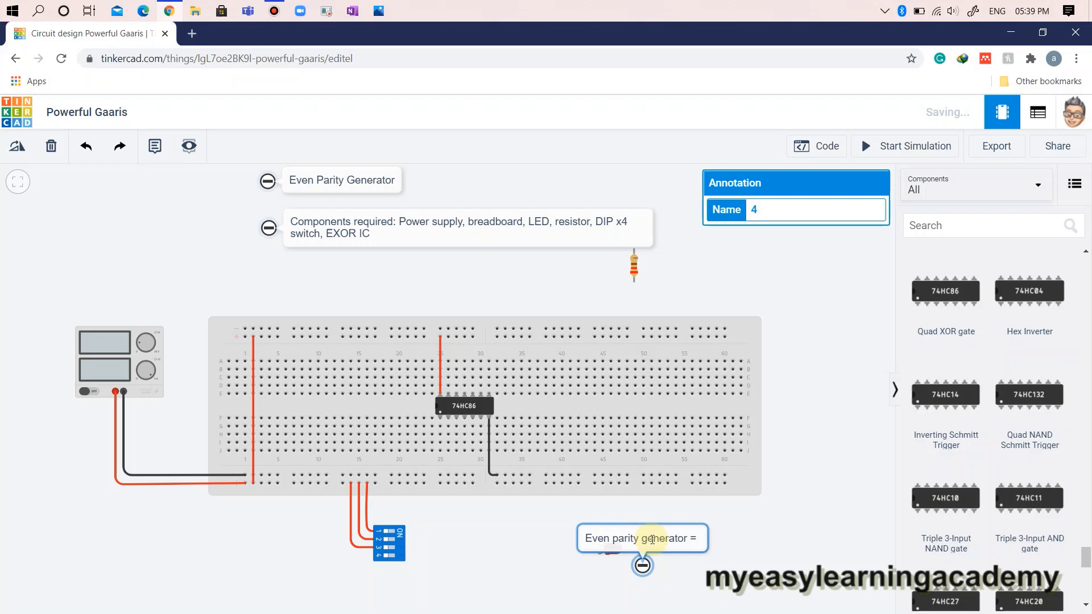
pyautogui.write('(A')
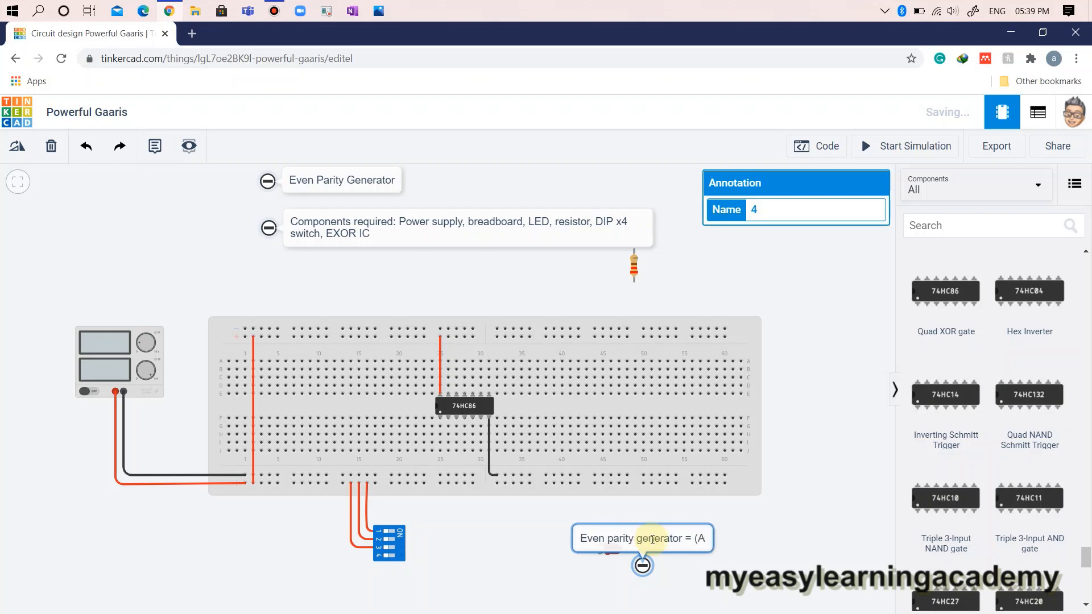
pyautogui.write('EXOR B) EXOR')
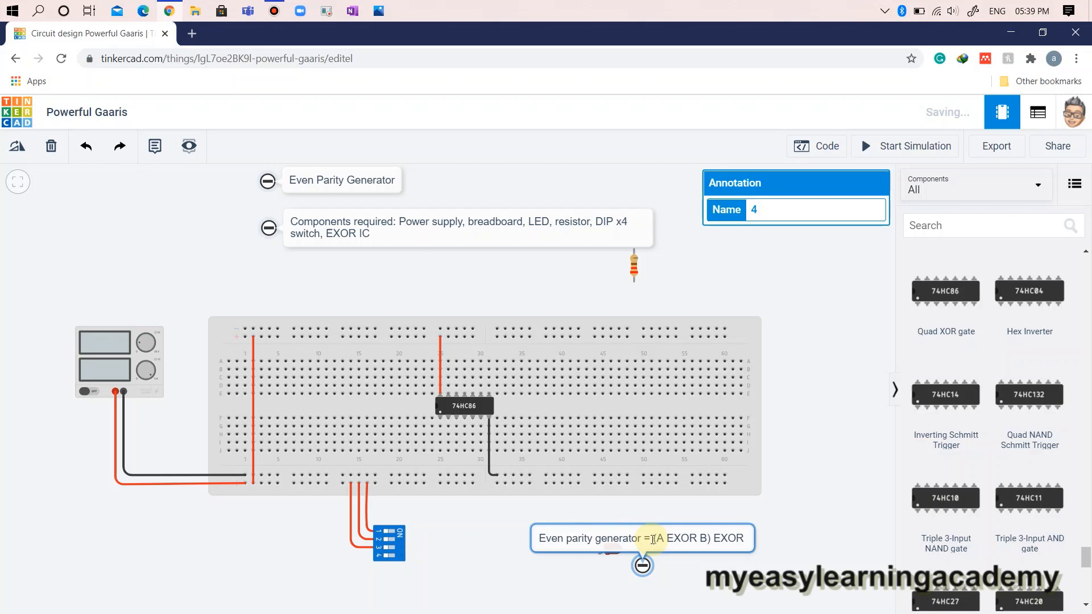
pyautogui.write('(C')
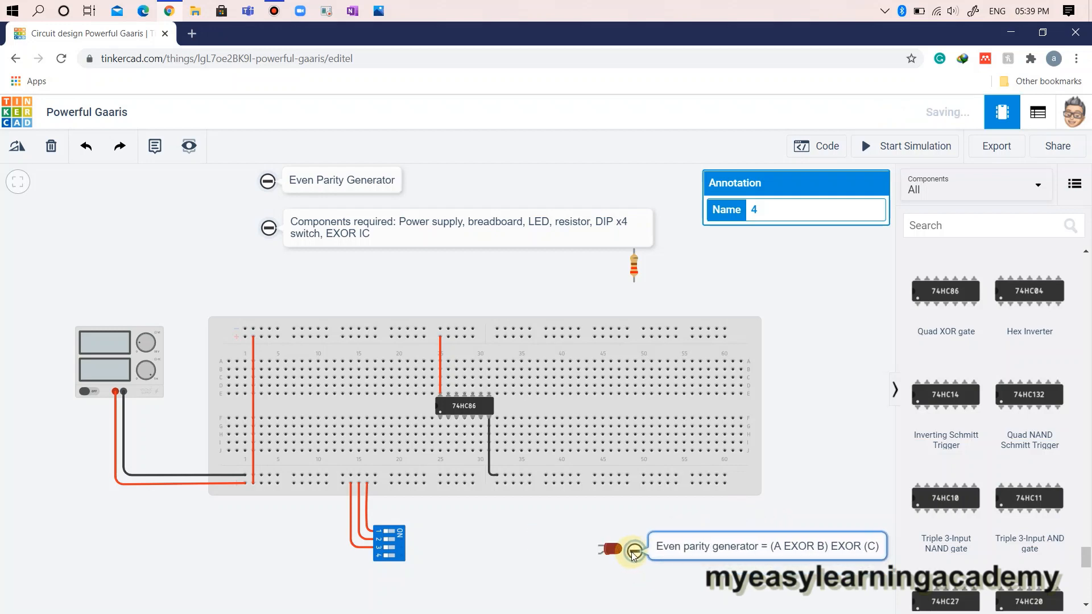
pyautogui.click(620, 550)
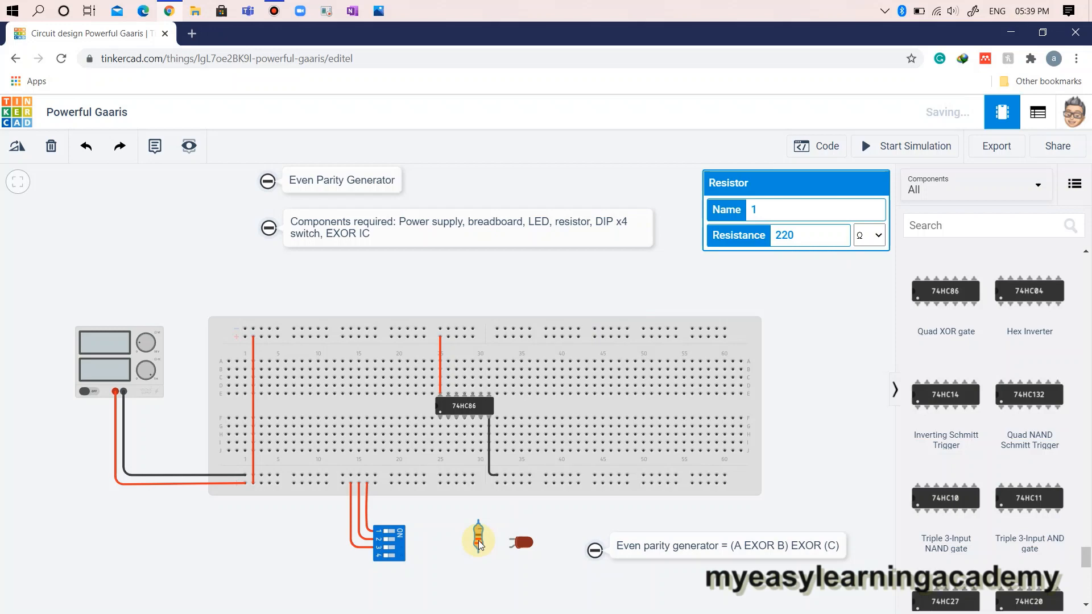
pyautogui.moveTo(508, 538)
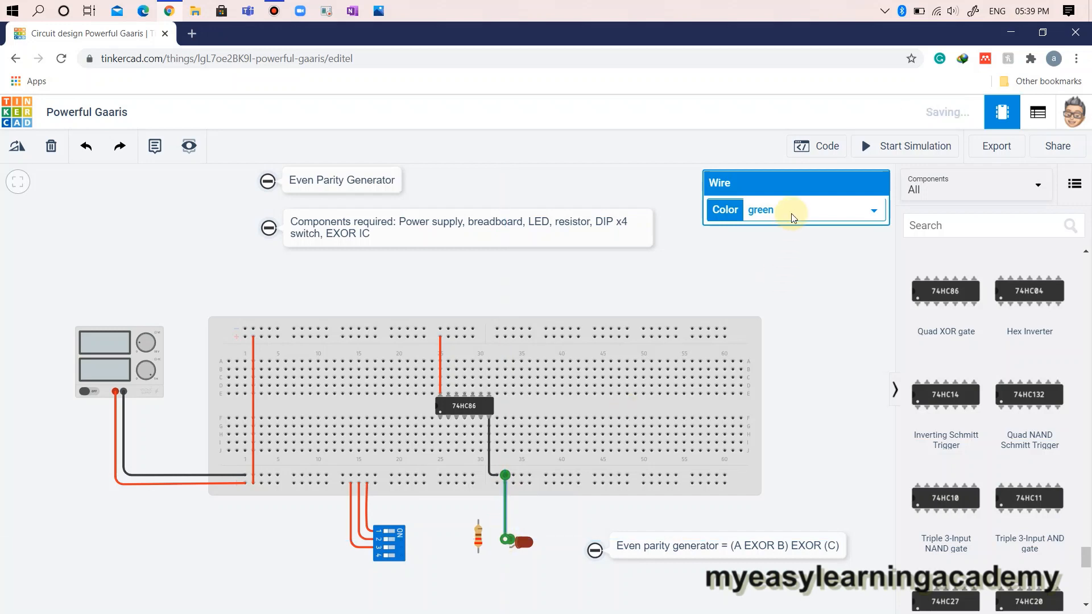
# - Wire the resistor to the LED and connect a switch output to the XOR chip
pyautogui.click(439, 550)
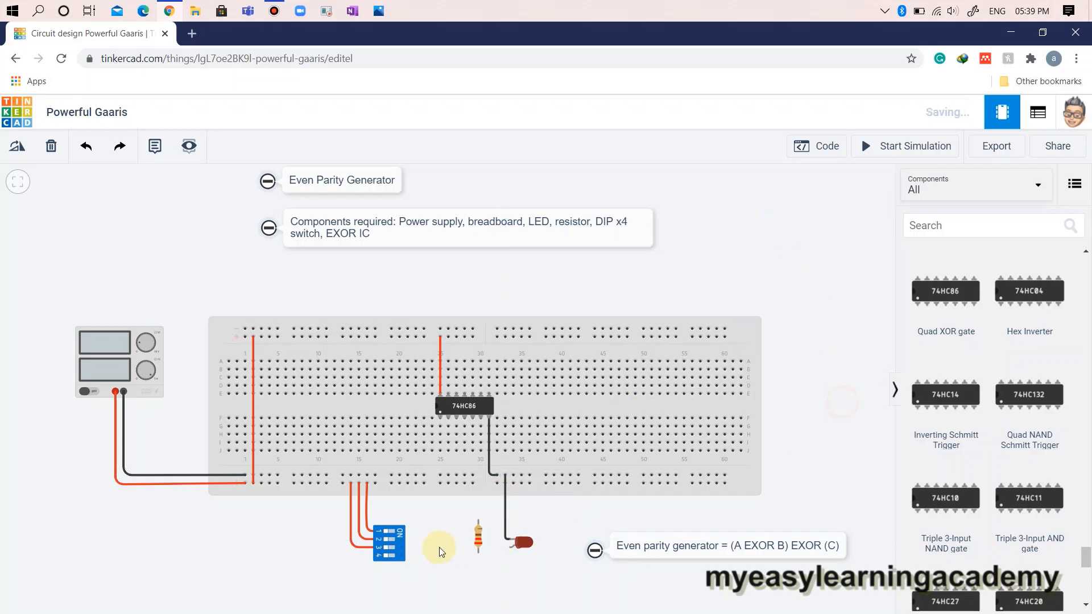
pyautogui.click(479, 537)
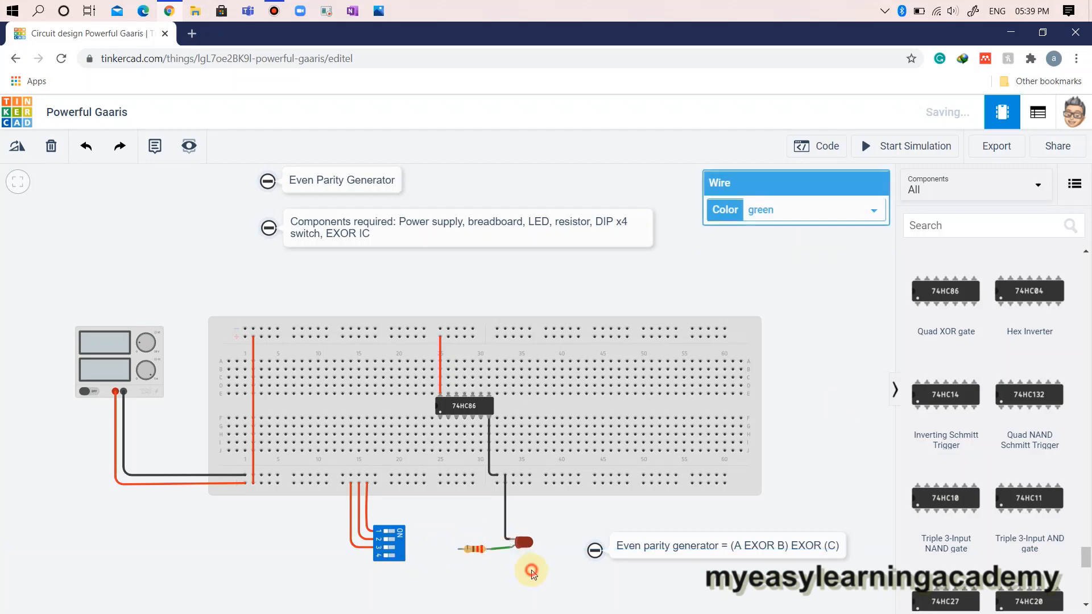
pyautogui.click(474, 548)
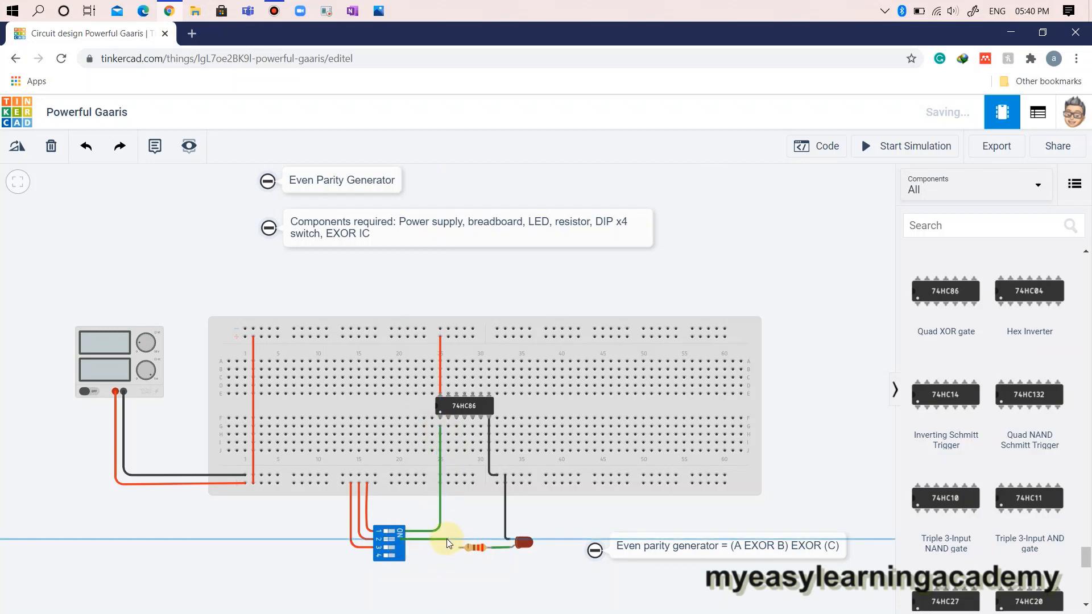
pyautogui.click(446, 428)
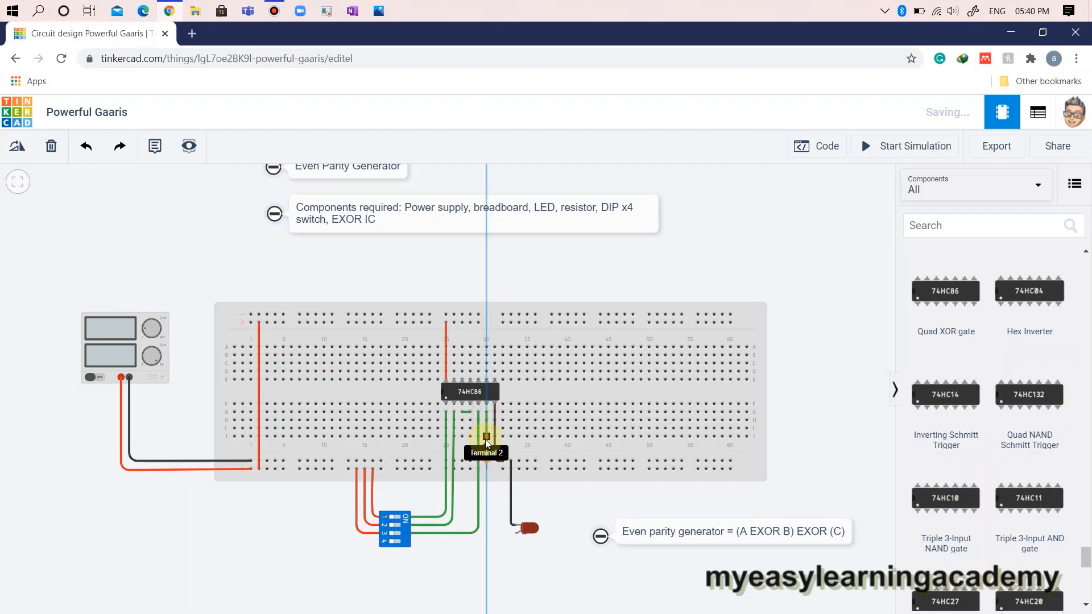
# - Plug the resistor in below the chip, wire it to the LED, and start simulating
pyautogui.click(486, 437)
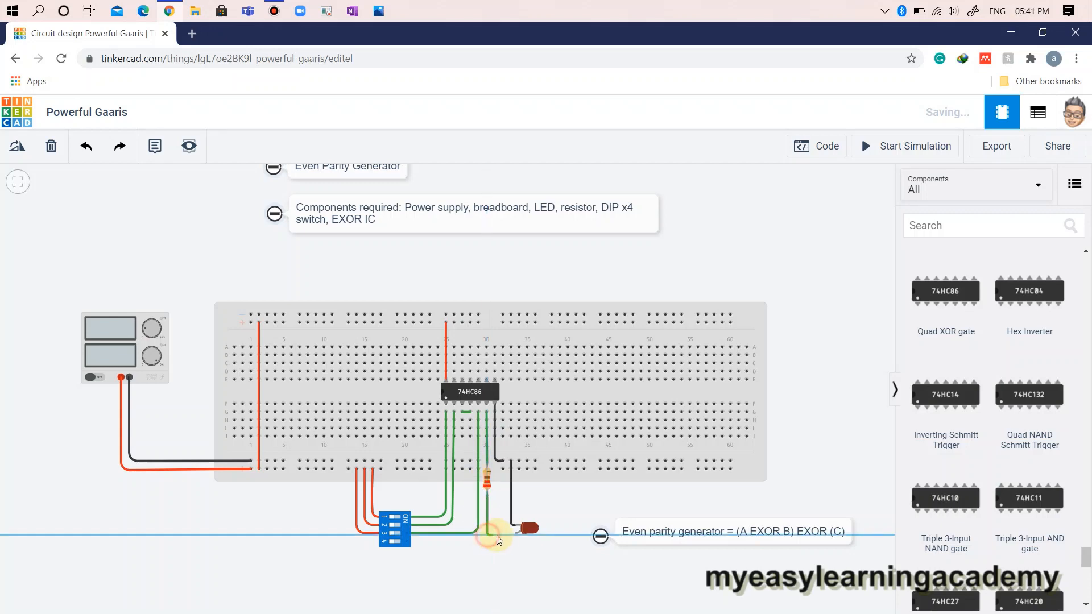
pyautogui.click(498, 538)
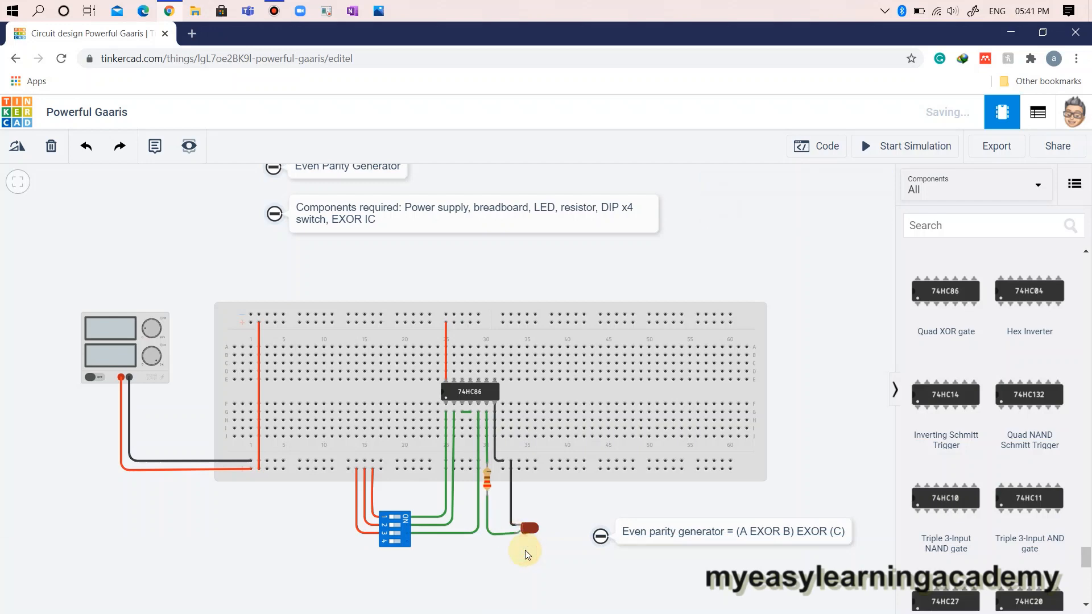
pyautogui.click(527, 527)
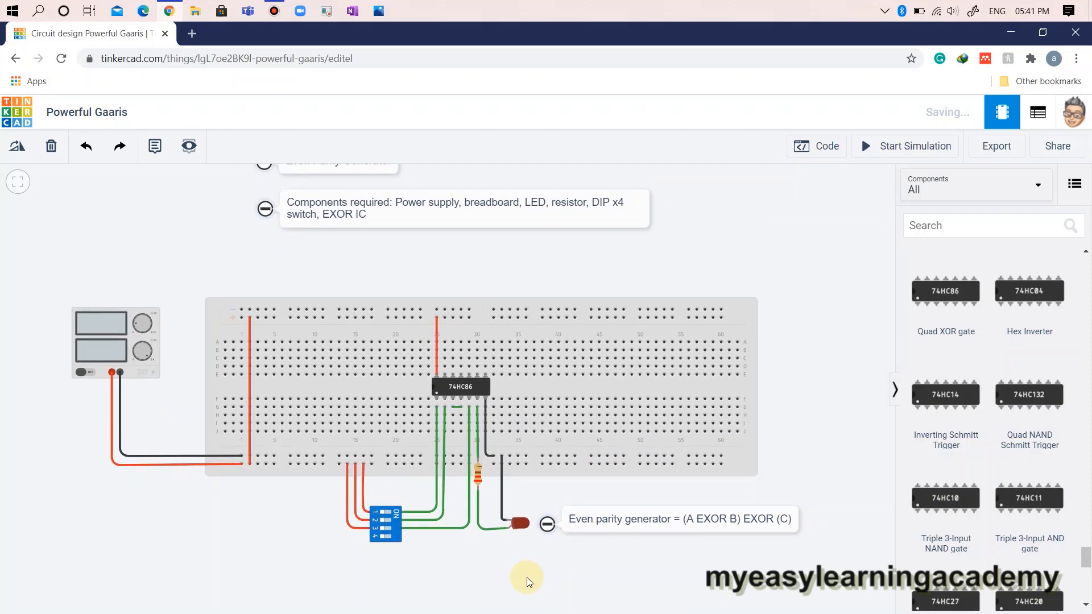
pyautogui.click(914, 145)
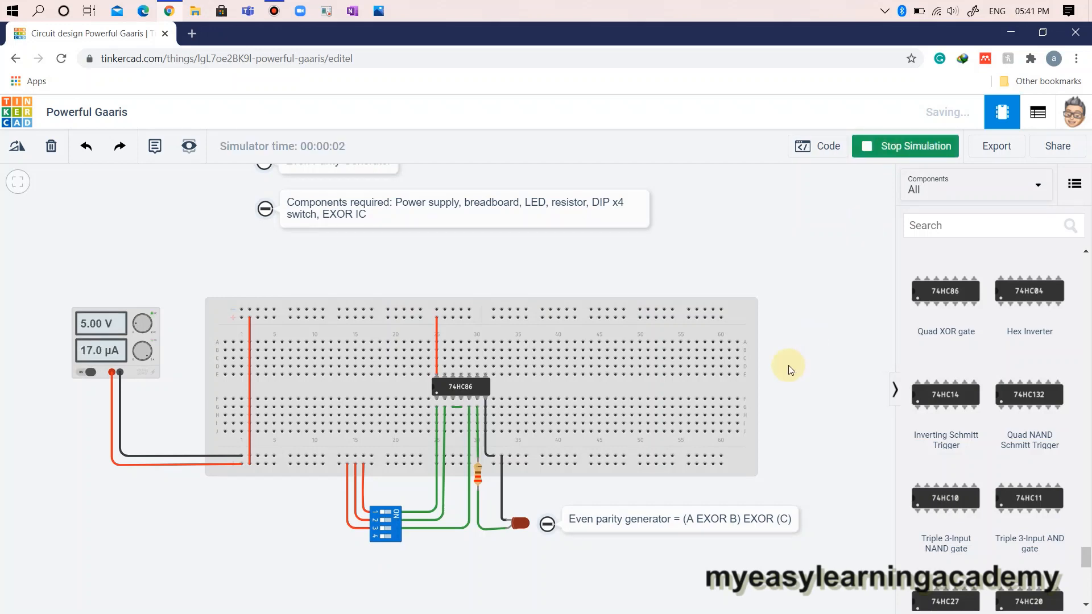
# - Flip a DIP switch input on so the LED lights
pyautogui.click(385, 523)
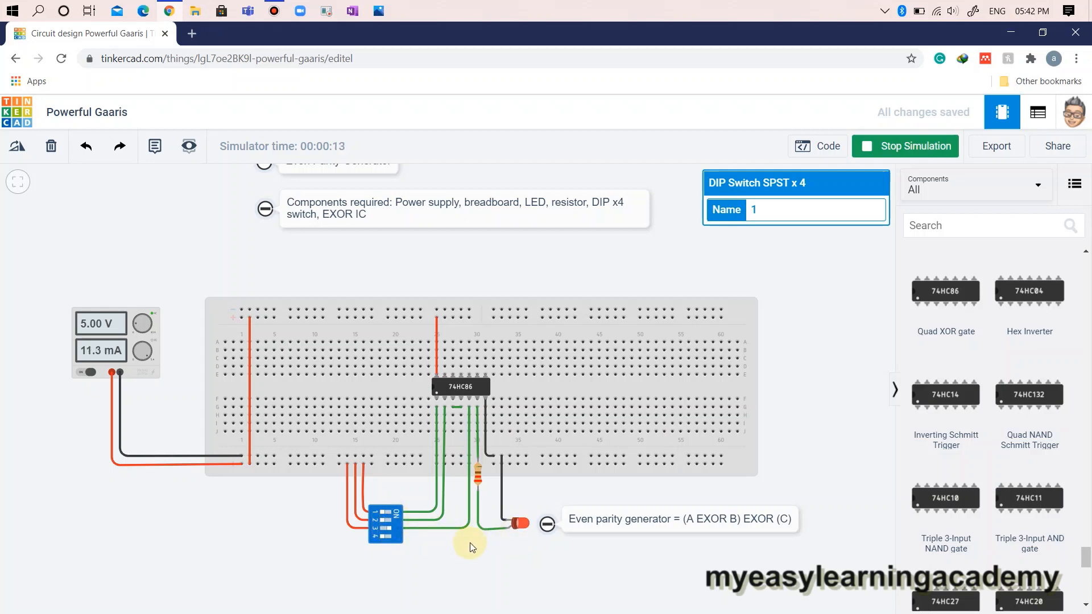
pyautogui.moveTo(500, 522)
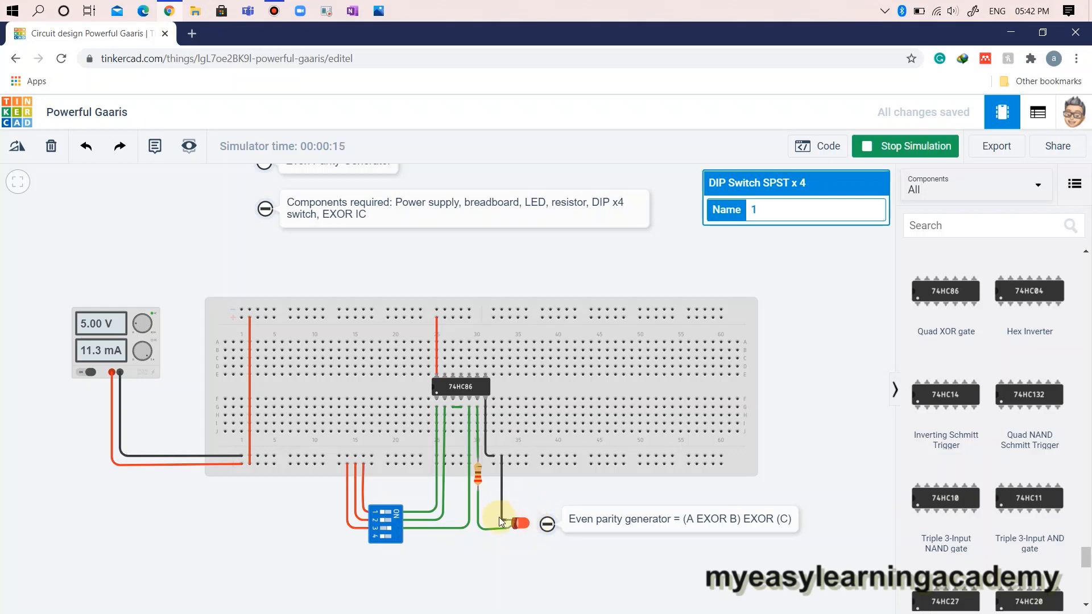
pyautogui.moveTo(596, 555)
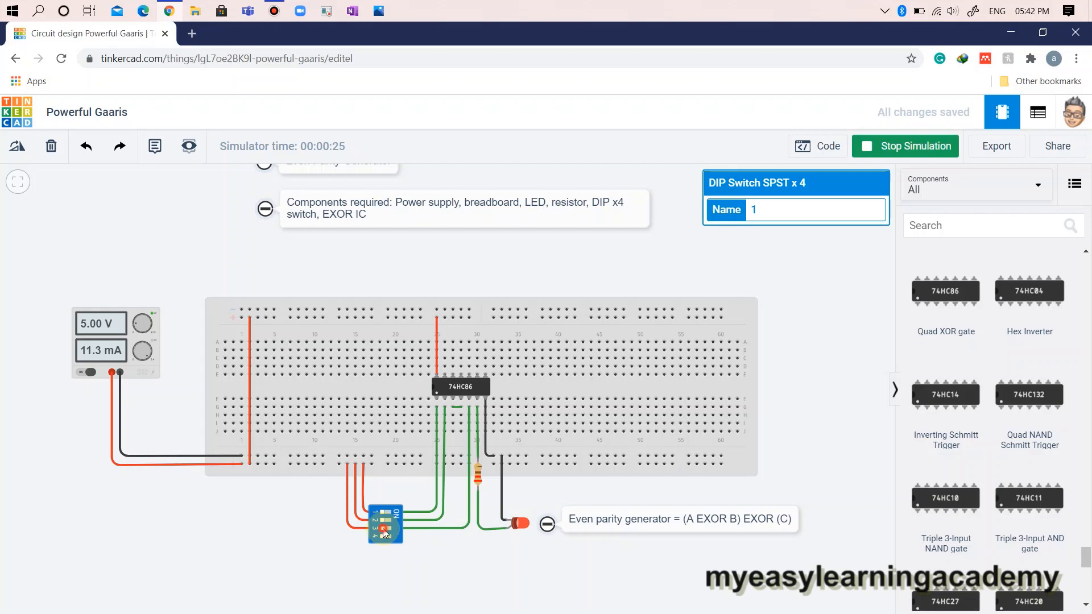
# - Toggle DIP switch inputs through several combinations, watching the LED, then stop the simulation
pyautogui.click(384, 524)
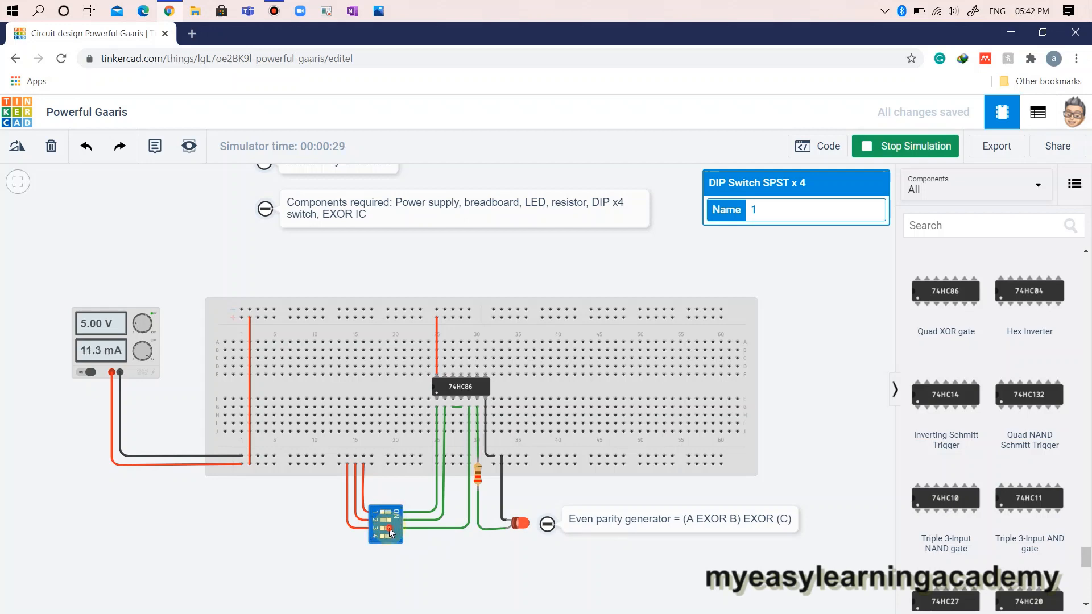
pyautogui.click(387, 522)
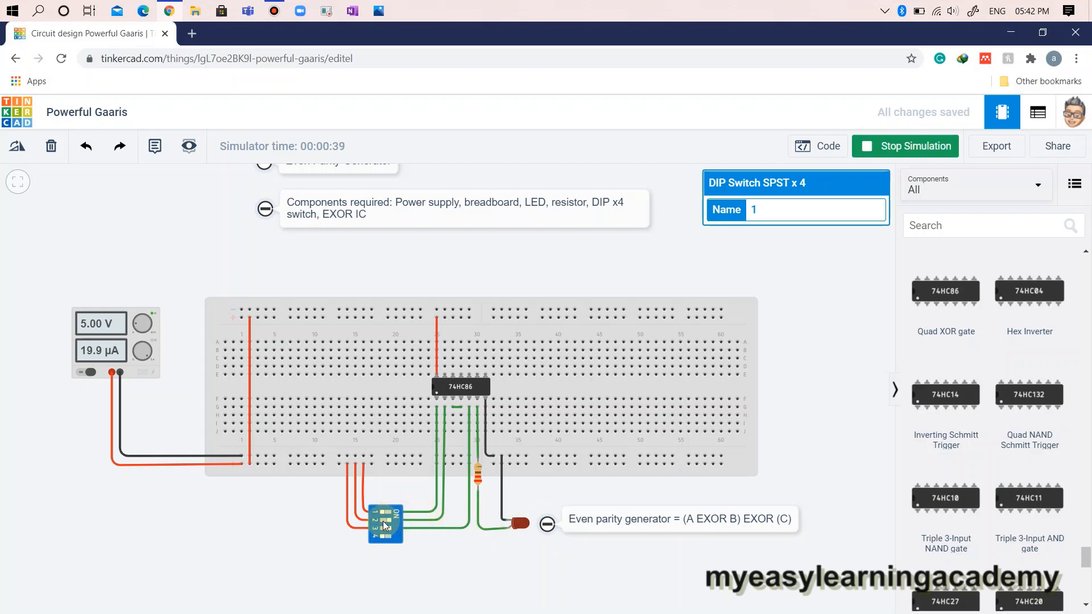
pyautogui.click(385, 525)
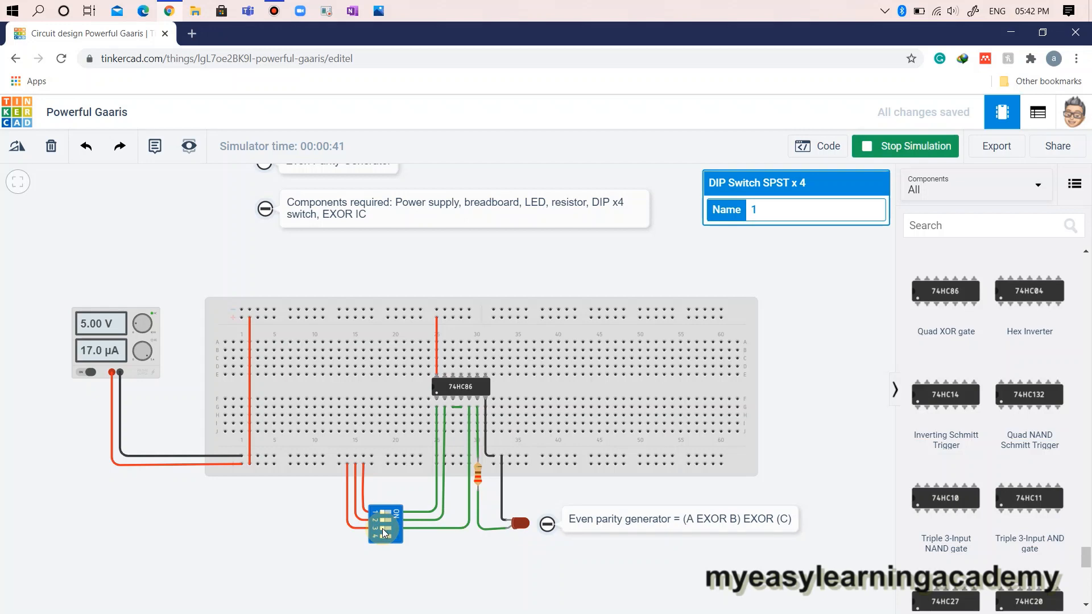
pyautogui.click(383, 525)
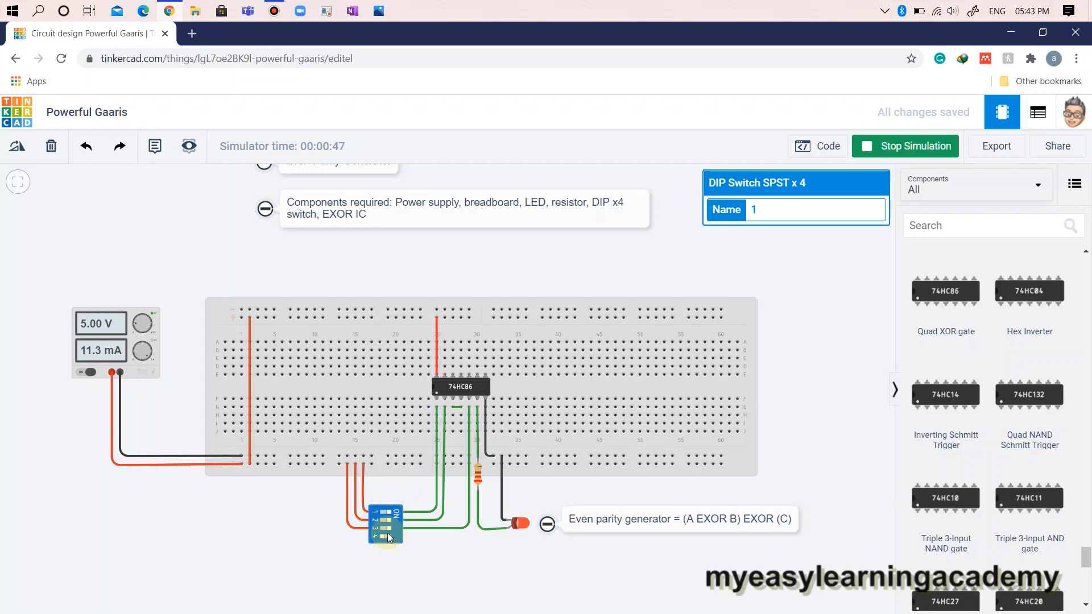
pyautogui.click(385, 522)
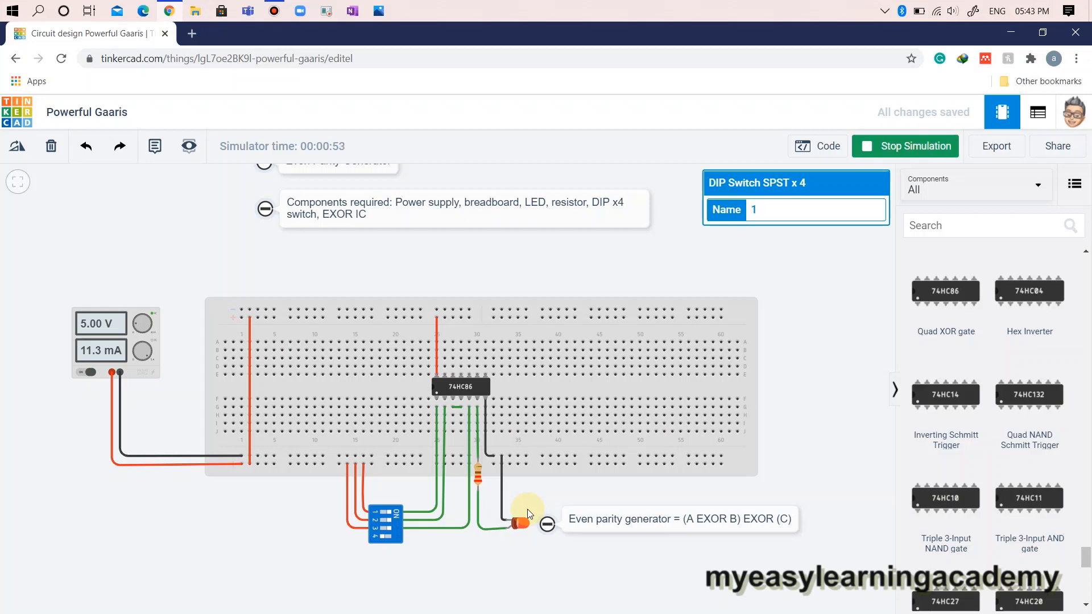
pyautogui.moveTo(495, 585)
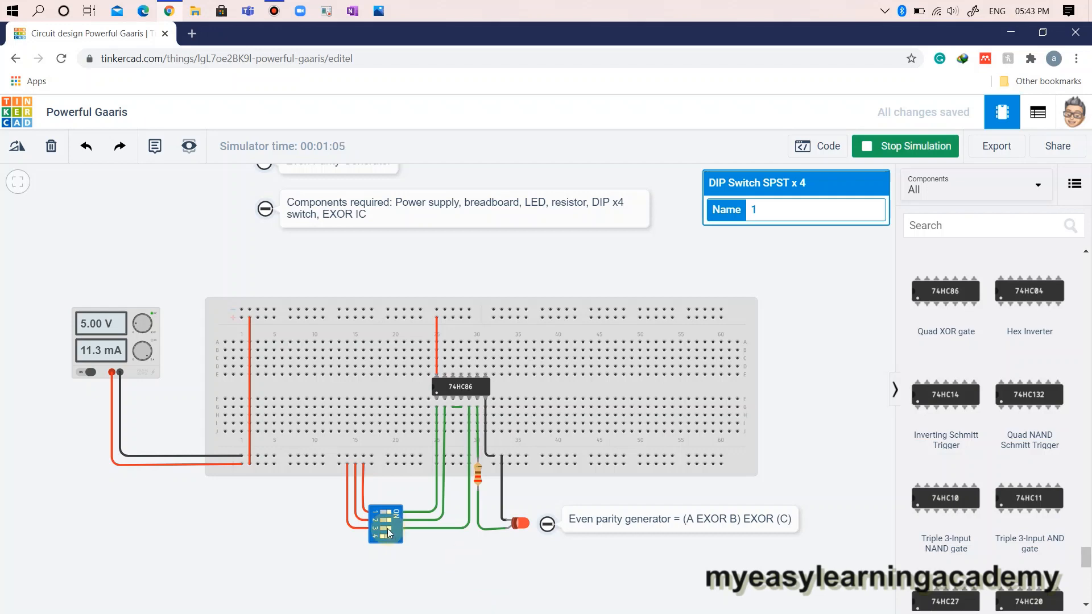
pyautogui.click(385, 524)
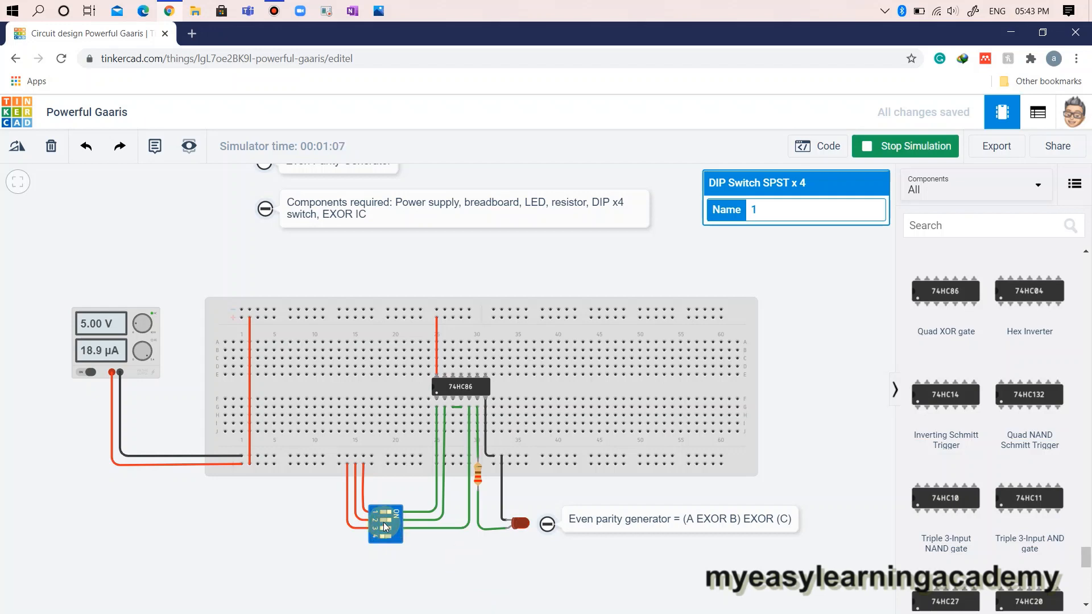
pyautogui.click(384, 515)
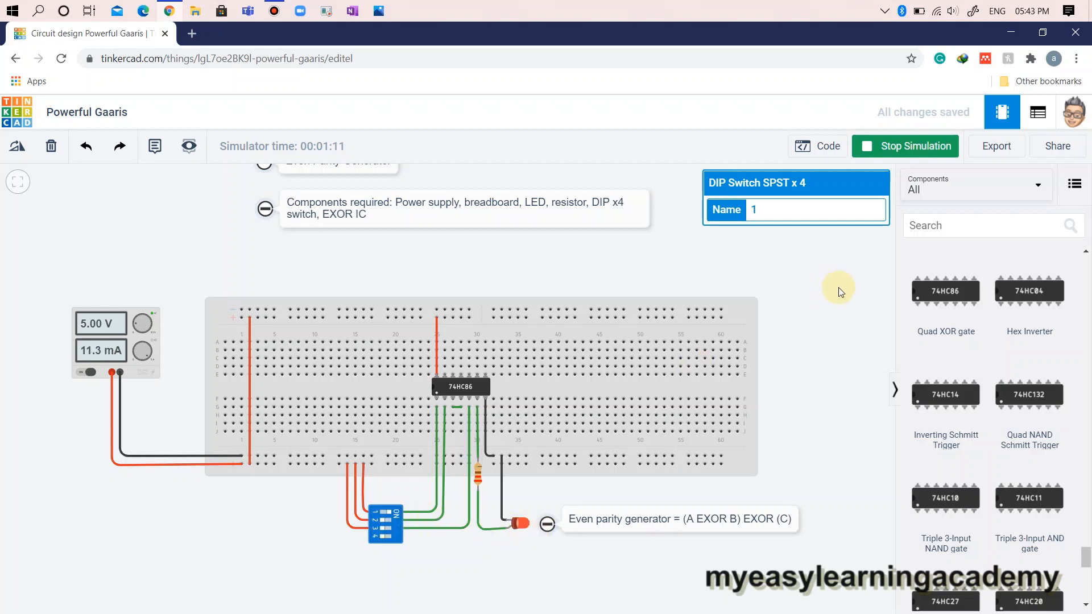
pyautogui.moveTo(915, 146)
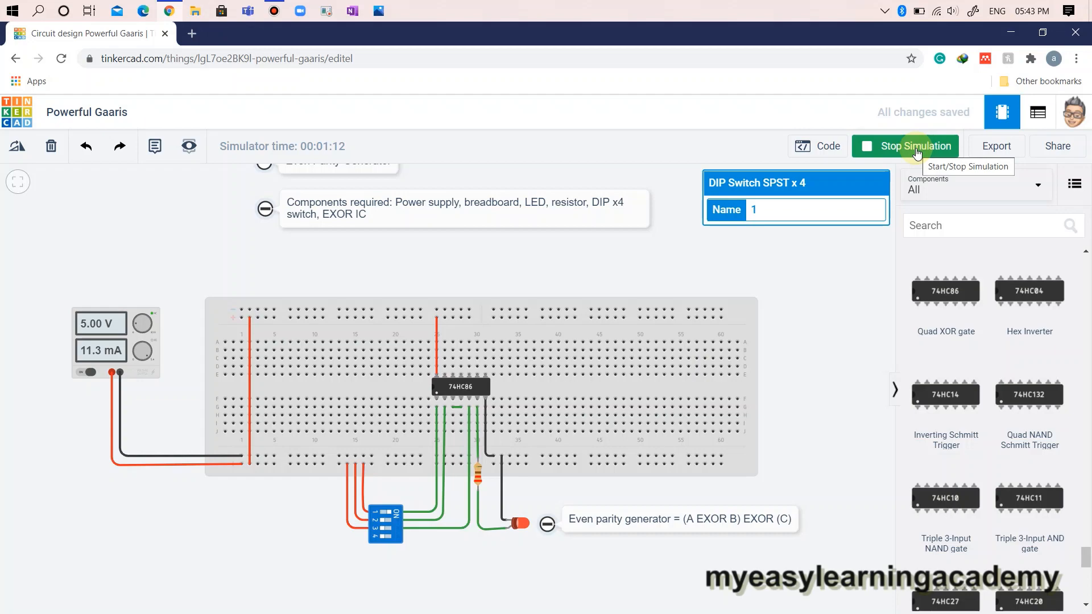
pyautogui.click(911, 146)
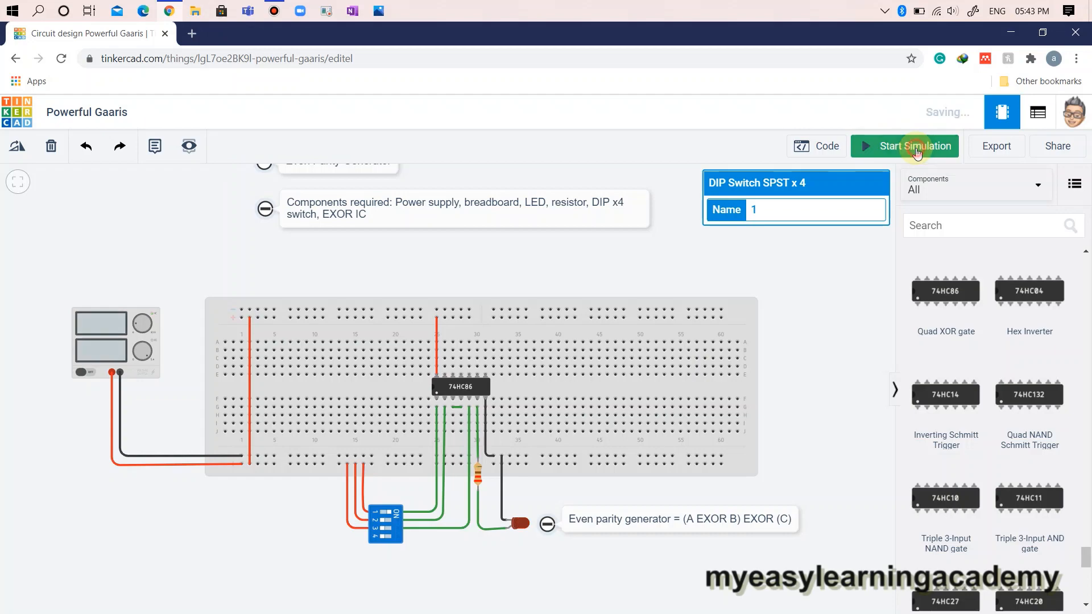